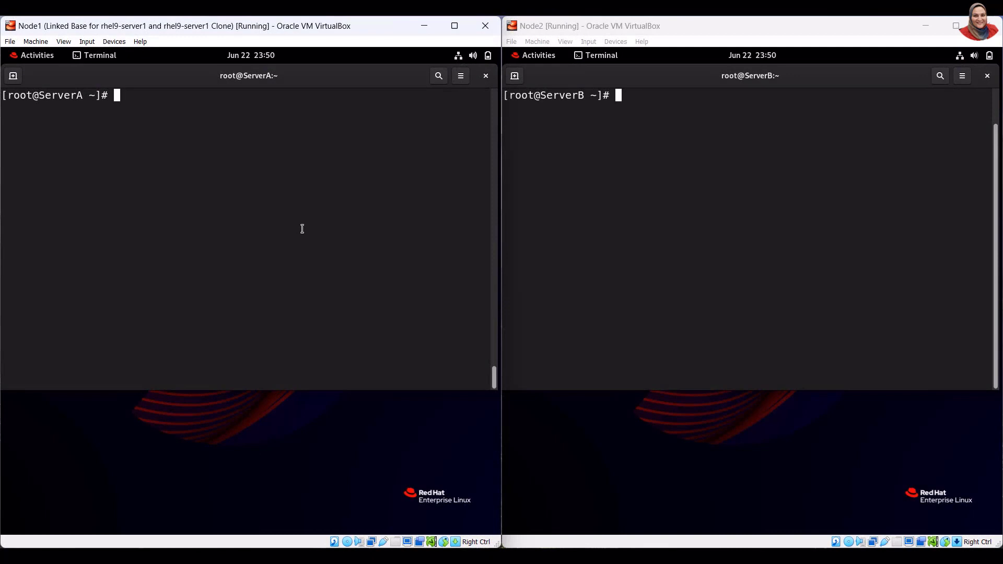
Install the container-tools package with dnf install container-tools -y.
text(dnf)
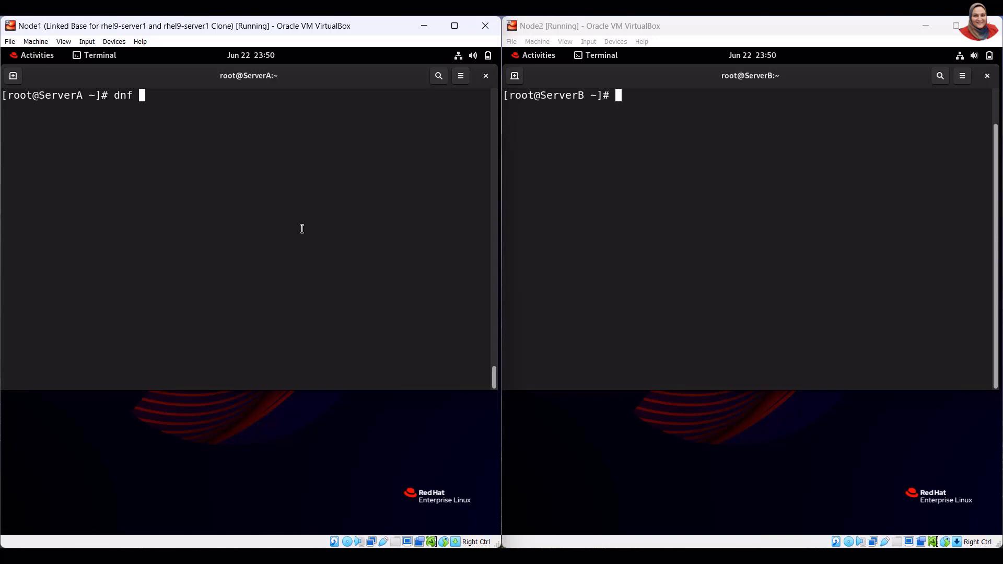
text(install)
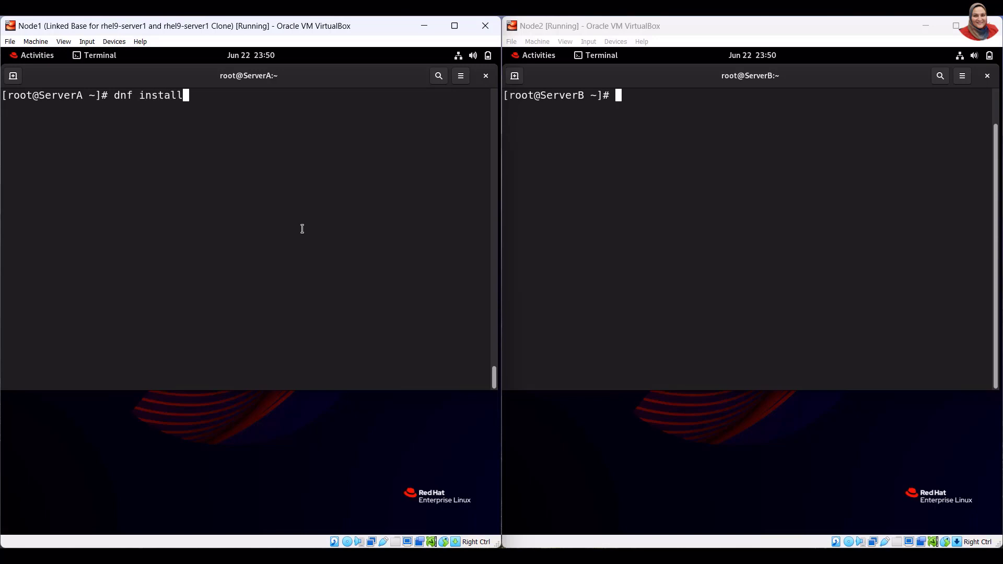
text(container-t)
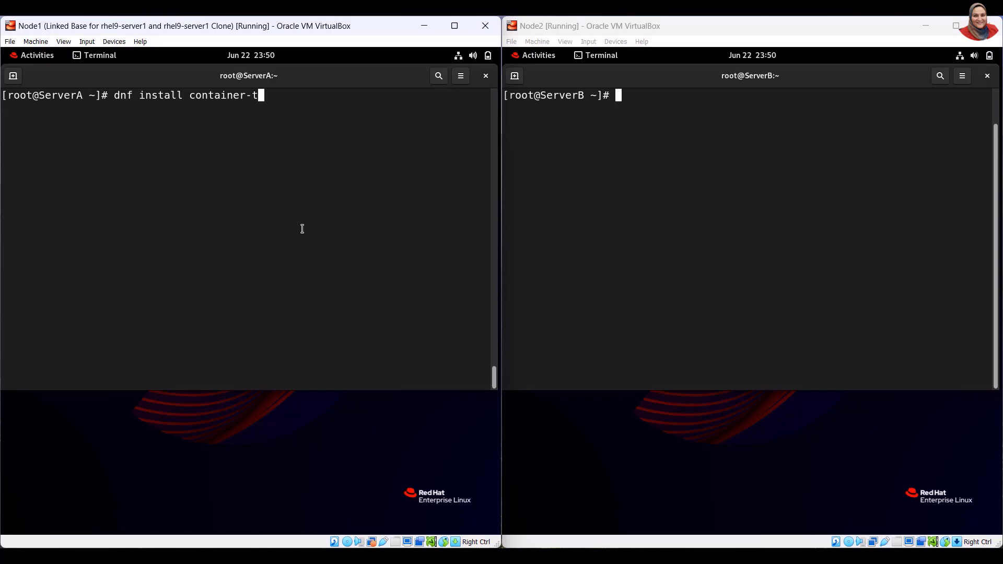
text(ools -y)
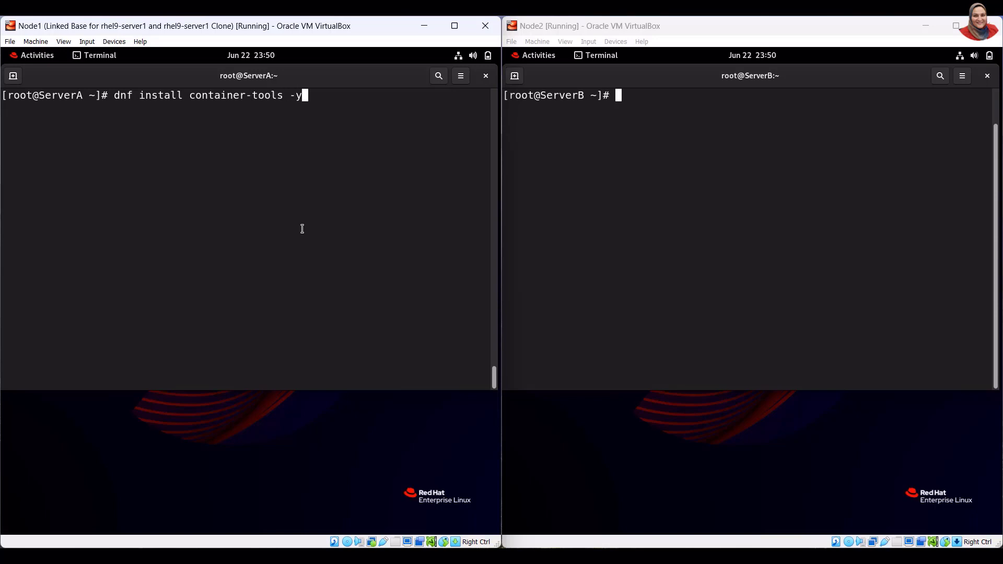
key(Return)
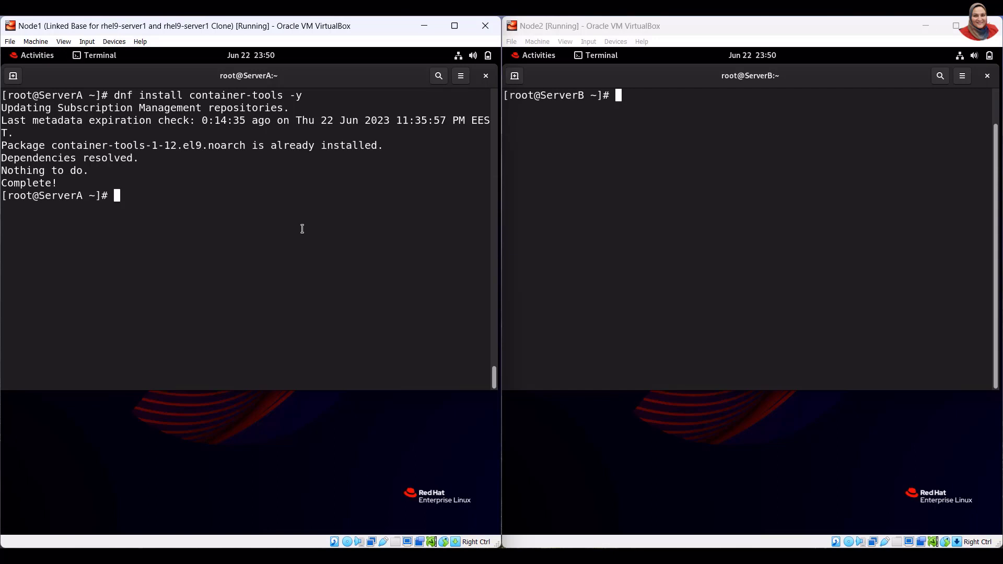
Create user sam with useradd and set a new password via passwd sam.
text(useradd sam)
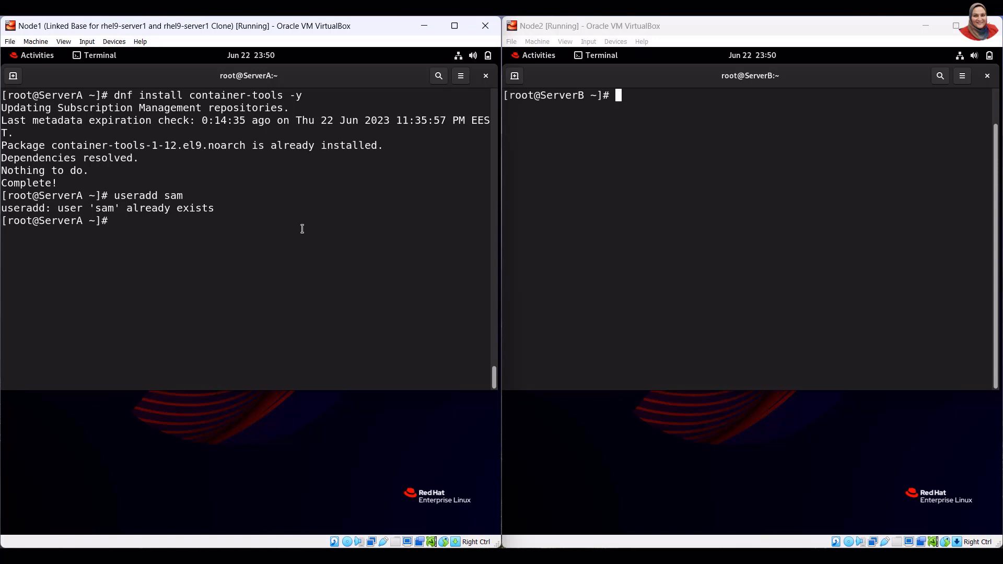
text(pass)
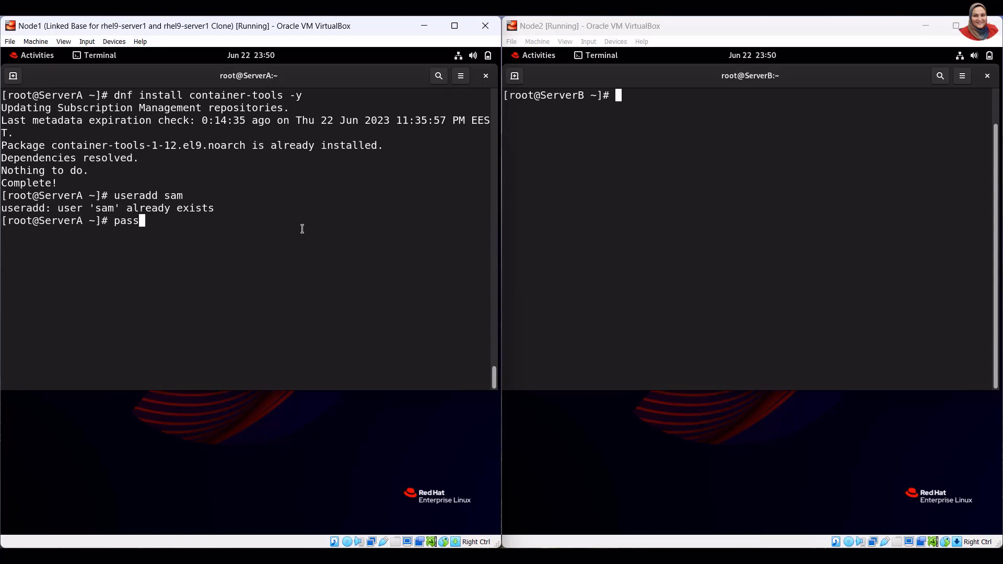
text(wd sa)
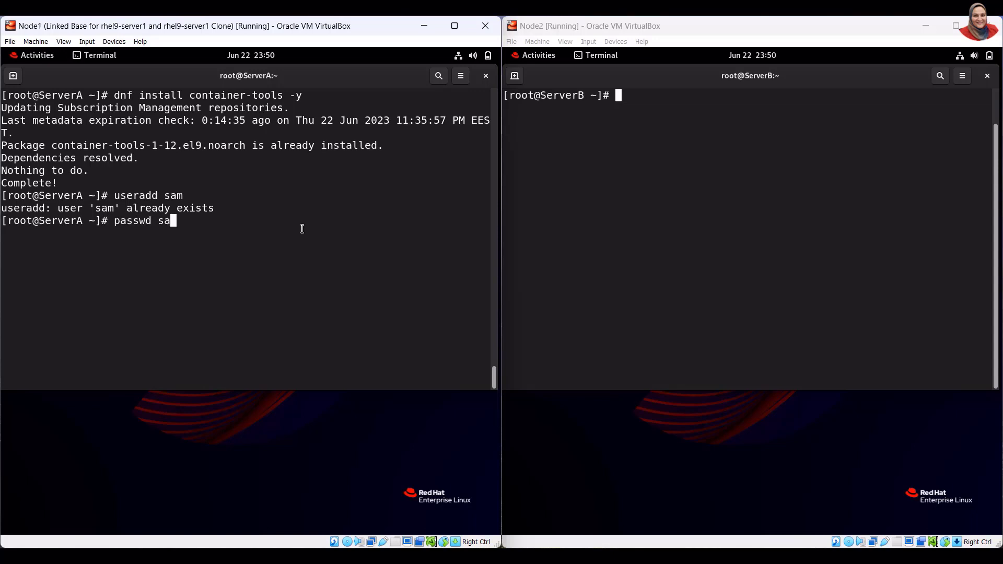
key(Return)
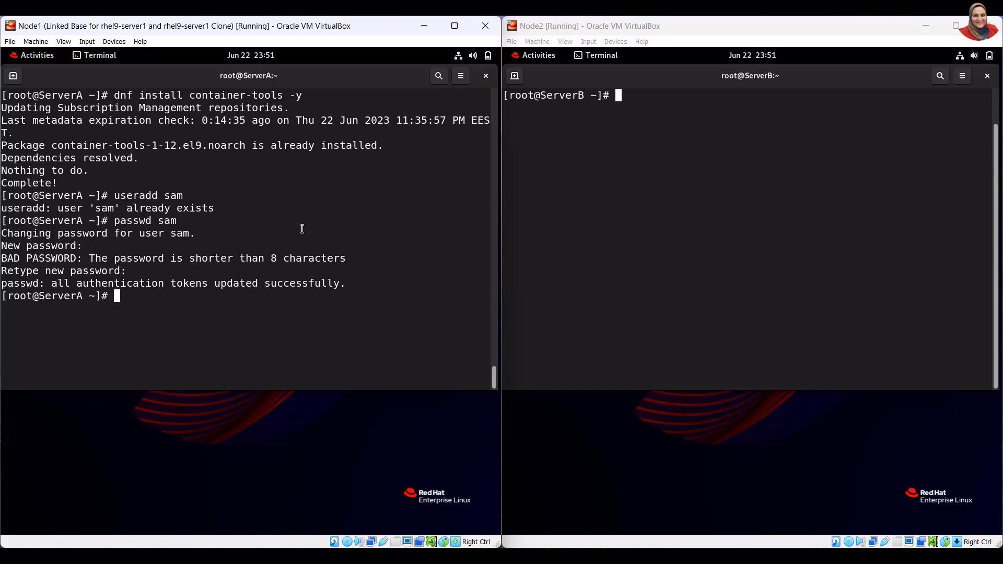
SSH to localhost as sam, answering yes to accept the host key.
text(ssh sam)
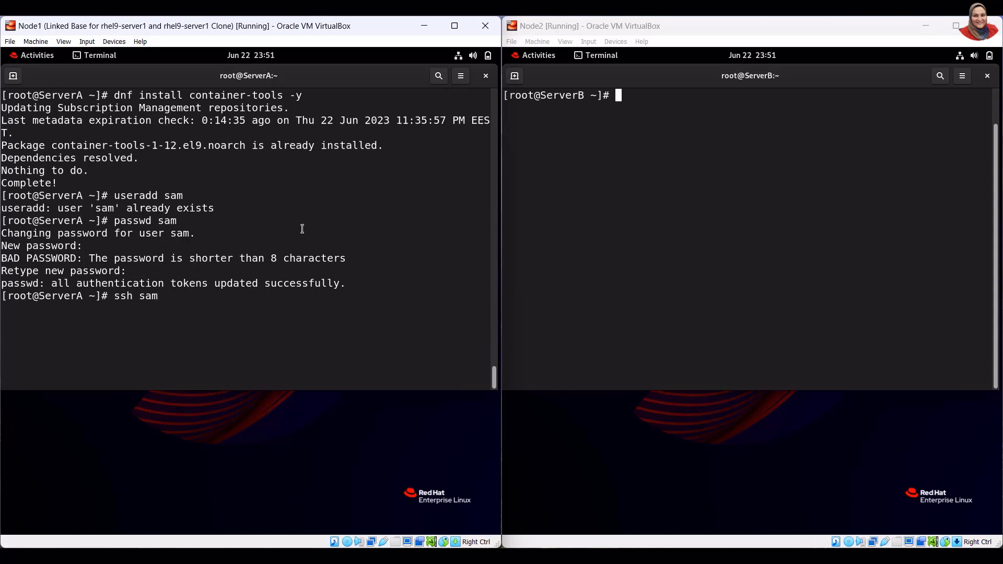
text(@loc)
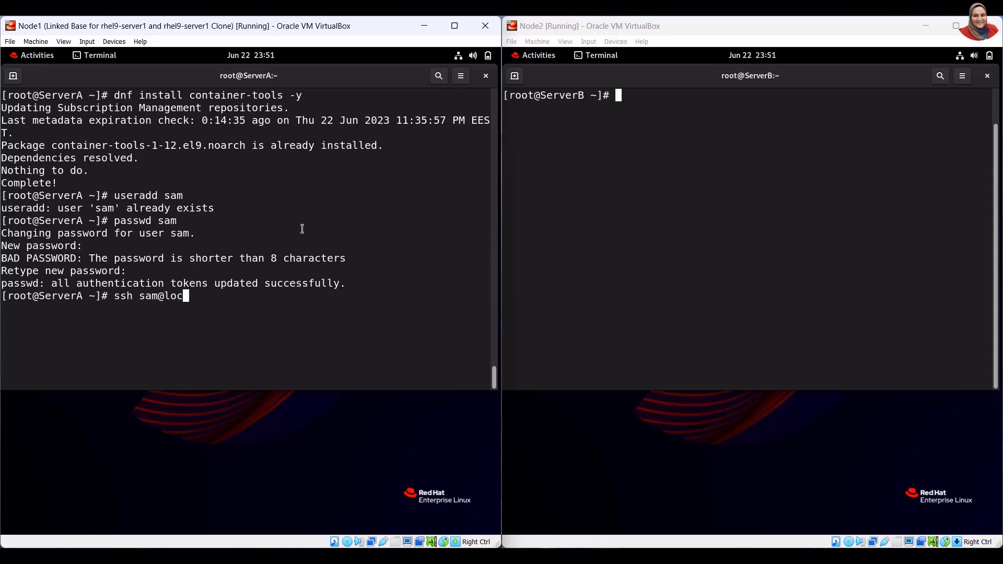
text(alhost)
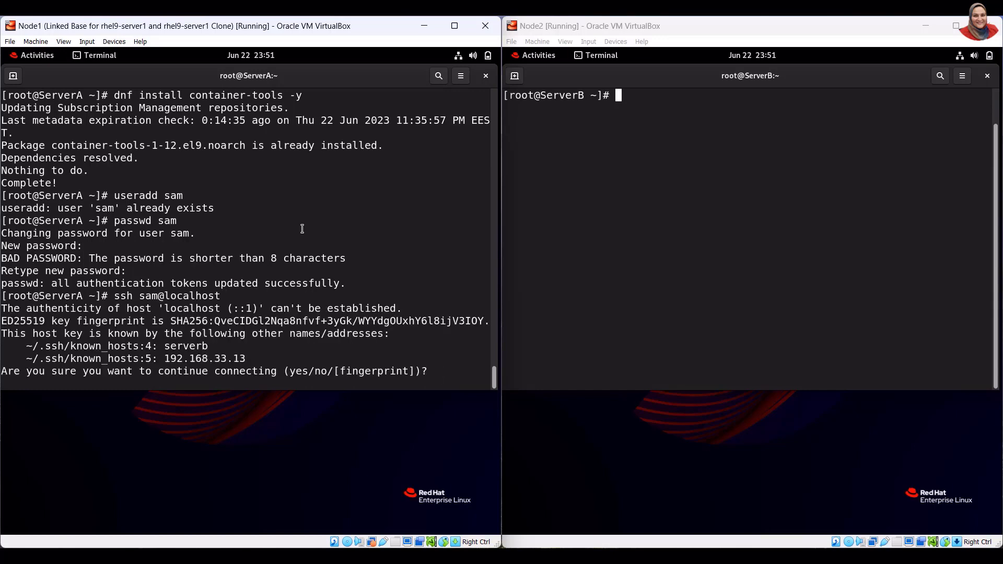
text(yes)
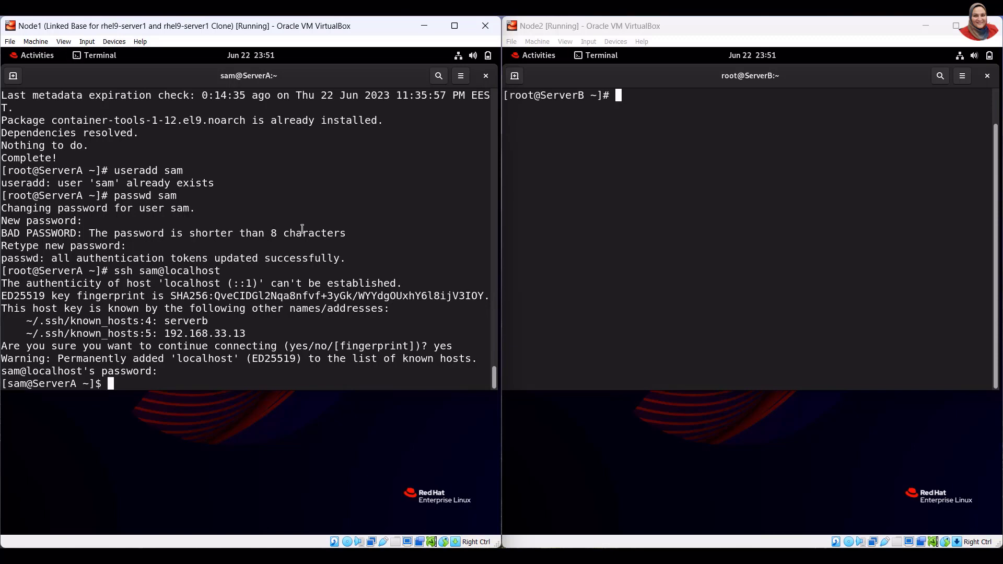
Log in to registry.redhat.io with podman login and sam's credentials.
text(po)
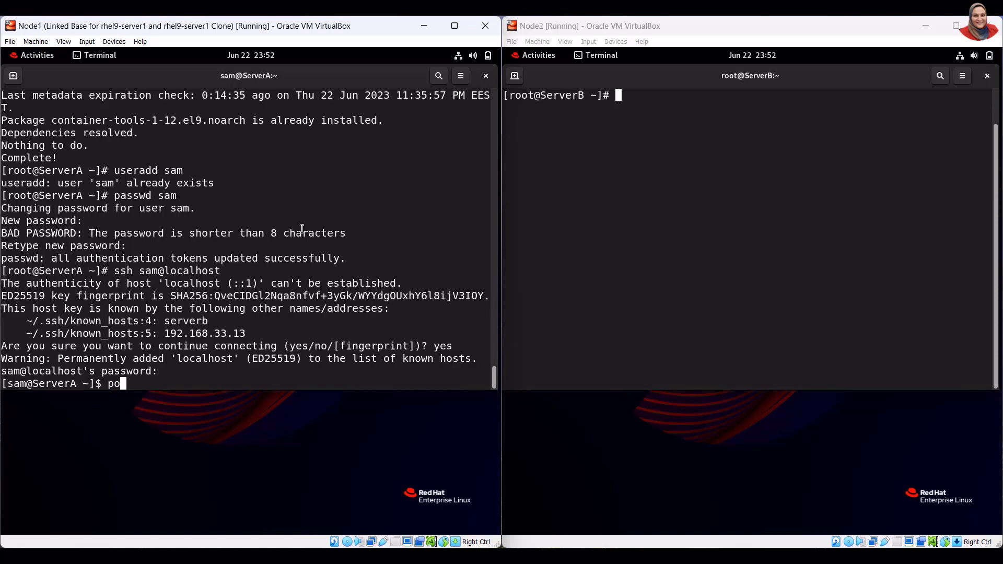
text(dman l)
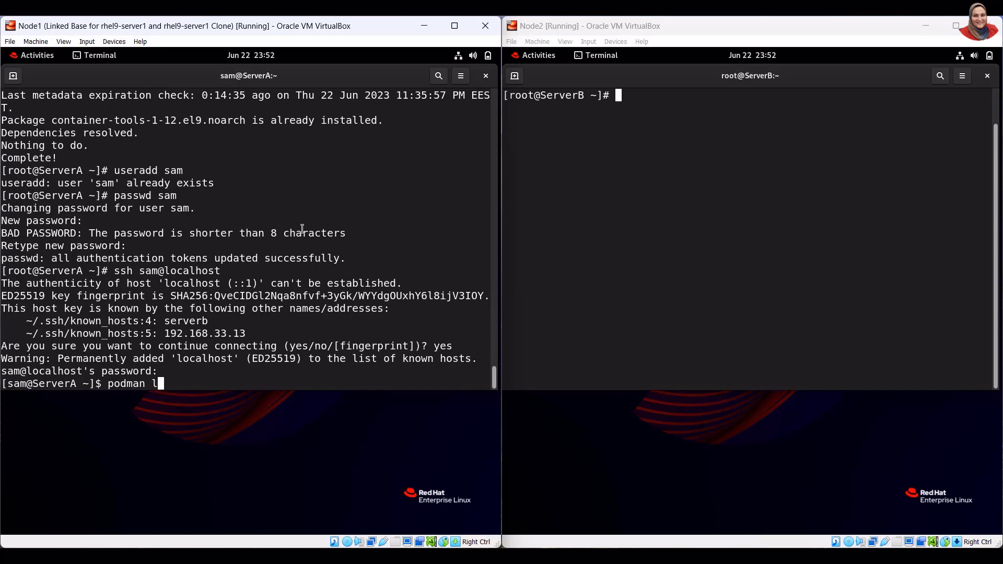
text(ogin regi)
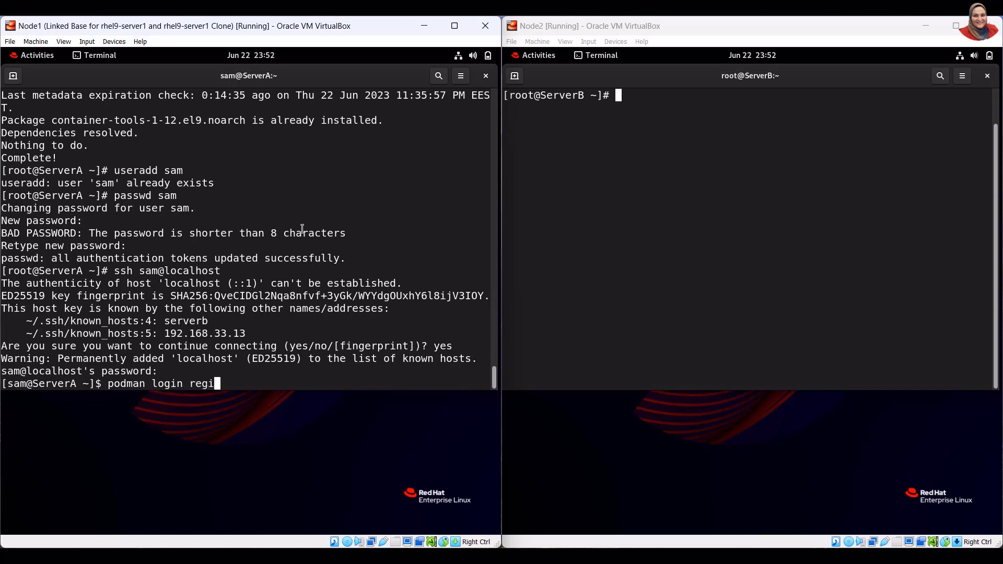
text(stry.redhat.io)
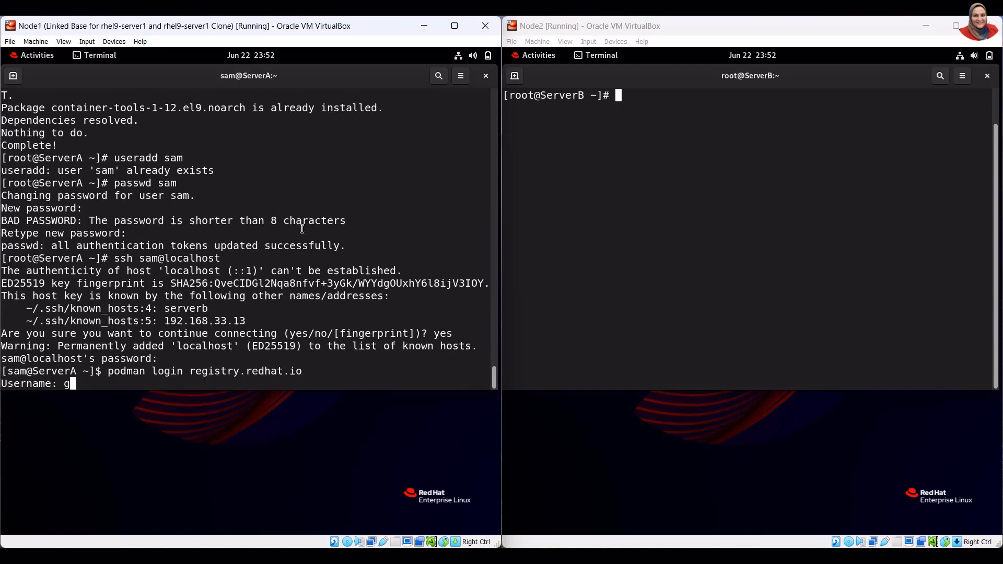
text(.atef)
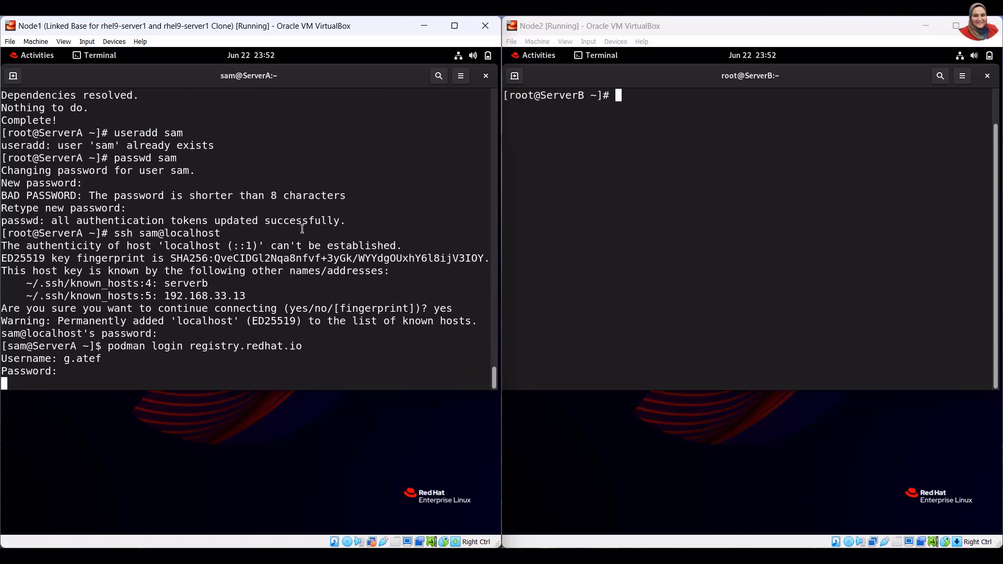
key(Return)
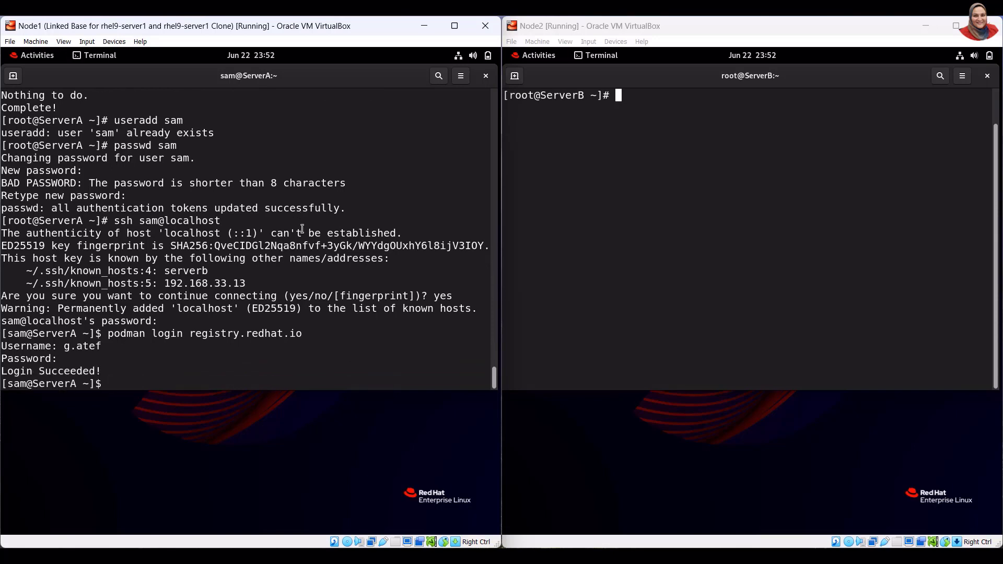
mouse_move(410, 375)
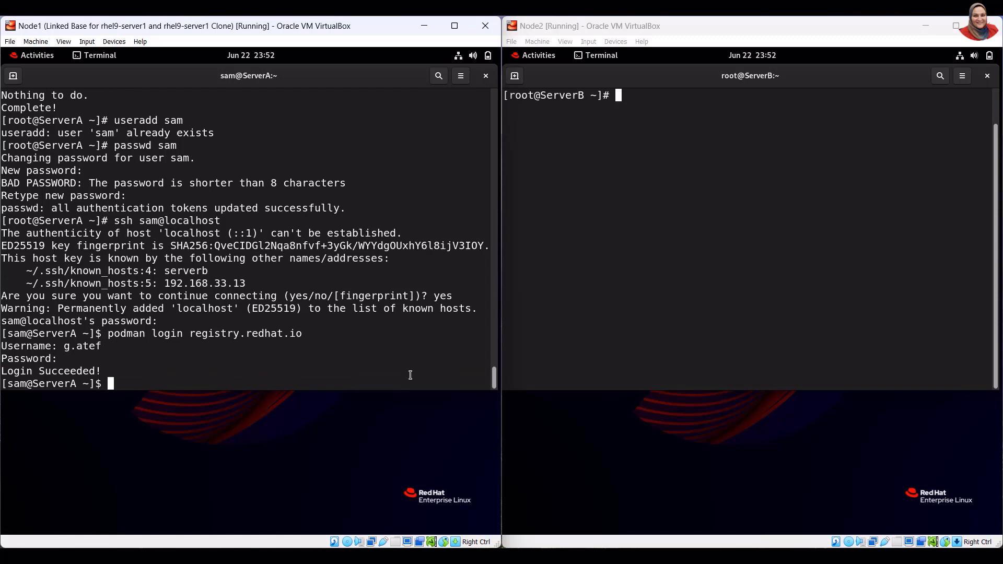
Inspect docker://registry.access.redhat.com/ubi9/httpd-24 with skopeo.
text(skopeo inspect docker://registry.access.redhat.com/ubi9/httpd-24)
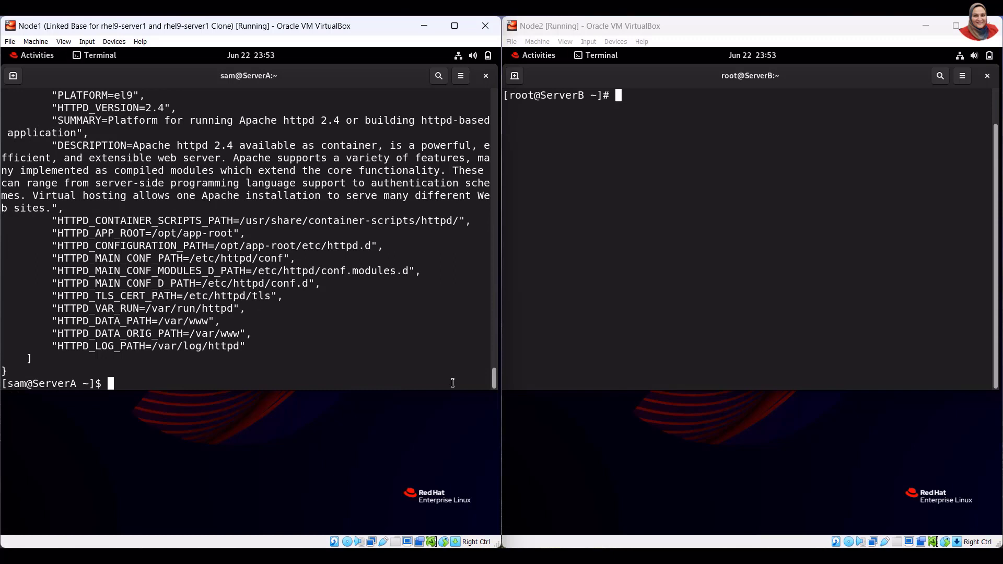
Pull registry.access.redhat.com/ubi9/httpd-24 and list the local images.
text(podman pull registry.access.redhat.com/ubi9/httpd-24)
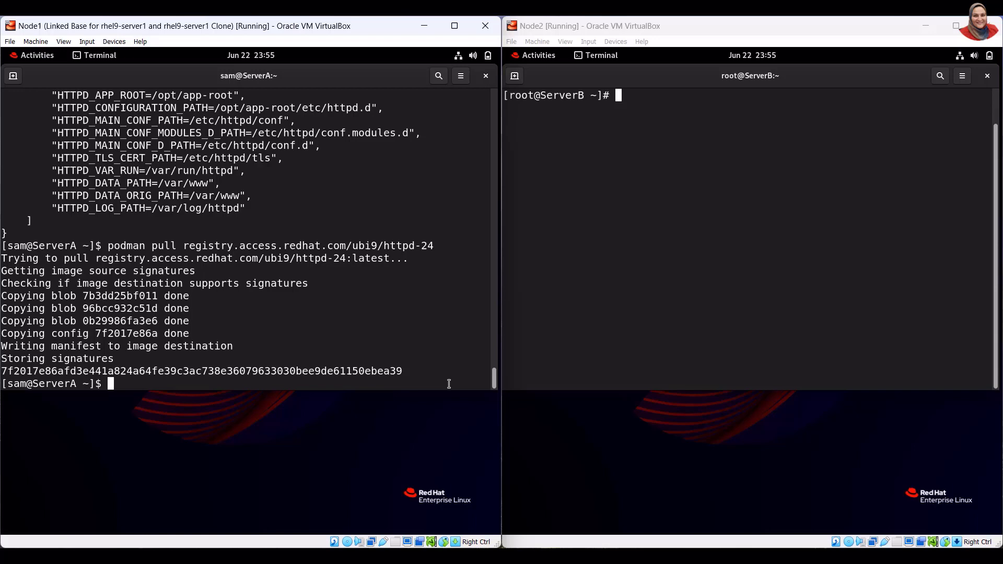
text(podman)
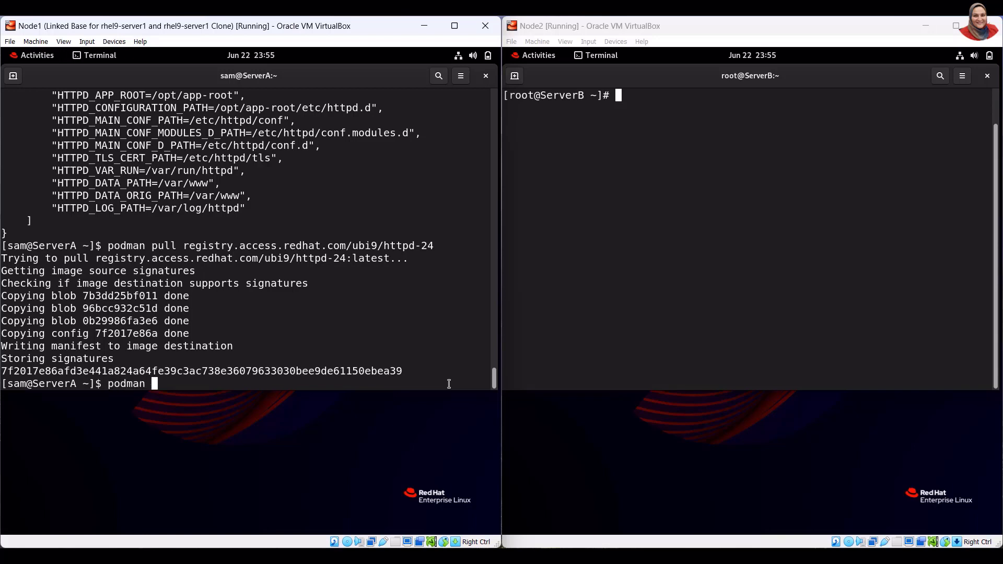
text(image)
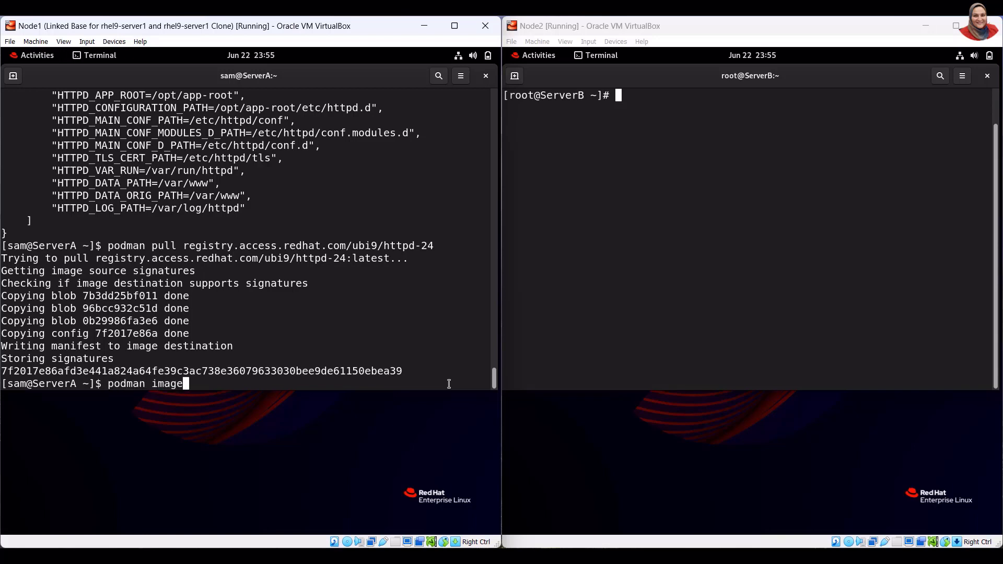
key(Return)
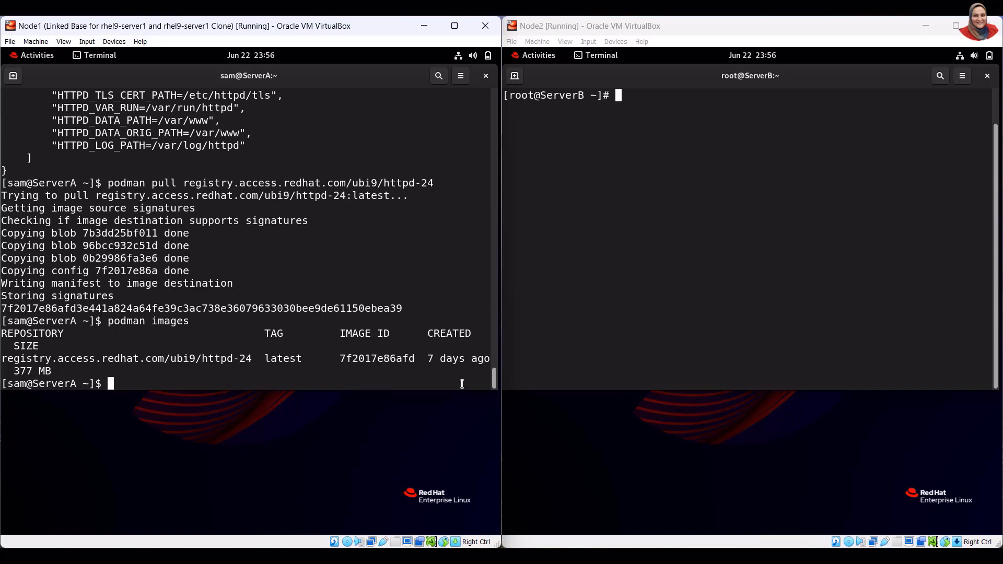
Tag the ubi9 image as httpd-24 and verify both entries with podman images.
text(podman tag registry.access.redhat.com/ubi9/httpd-24 httpd-24)
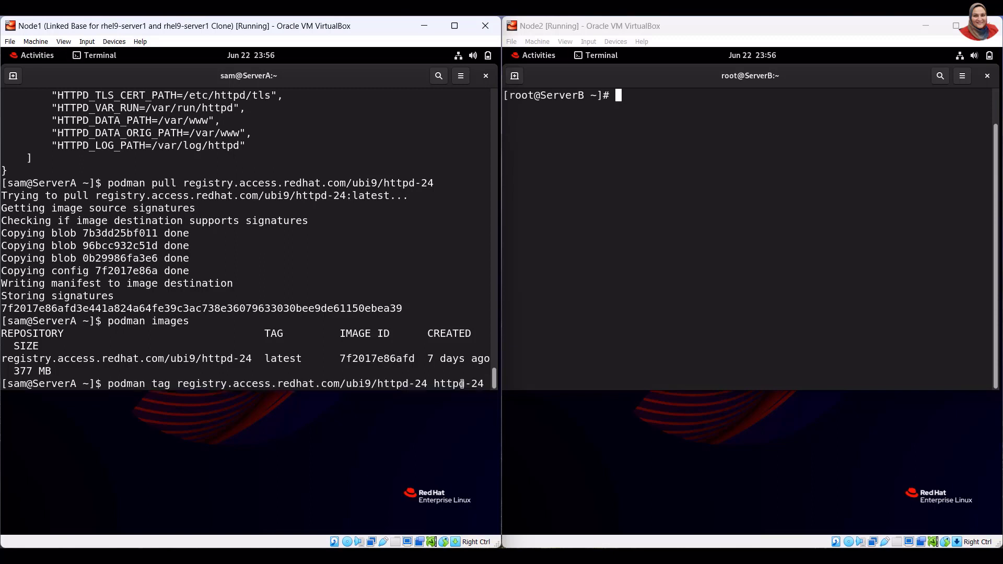
key(Return)
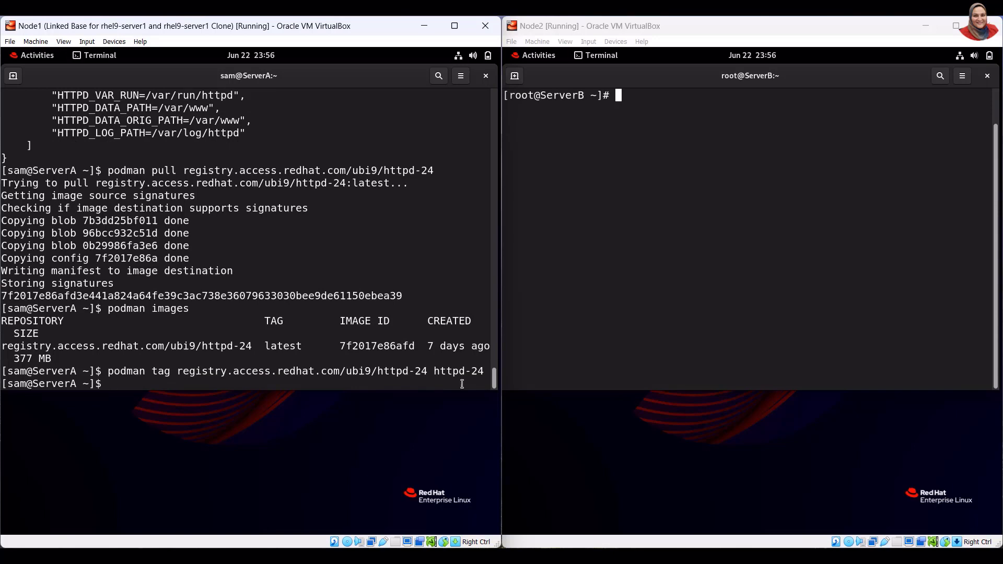
text(p)
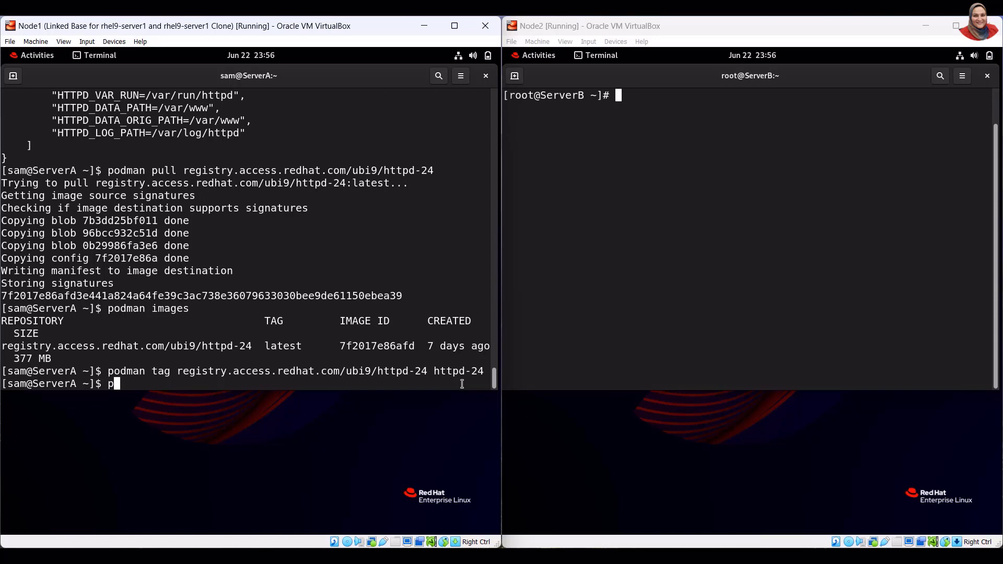
text(odman)
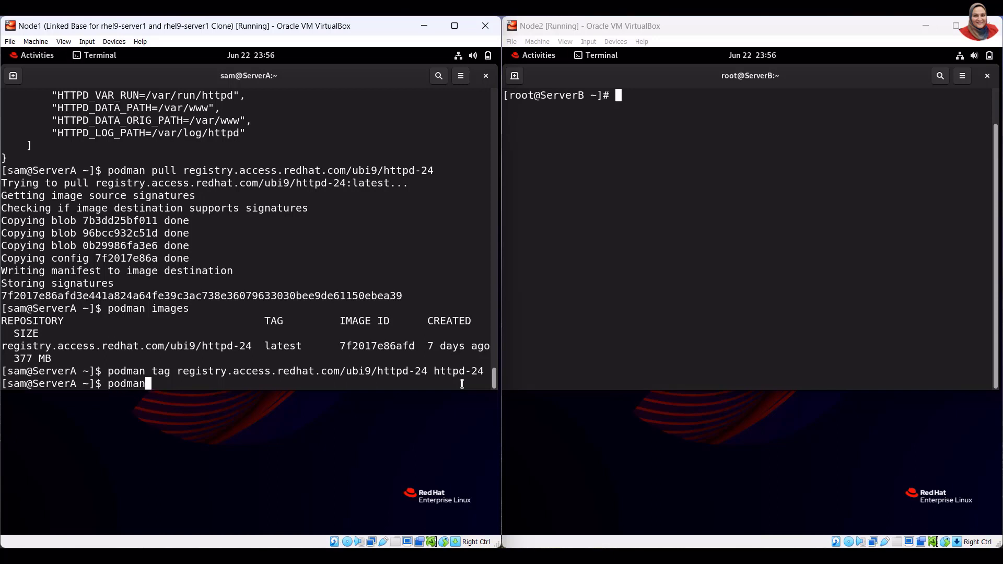
text(images)
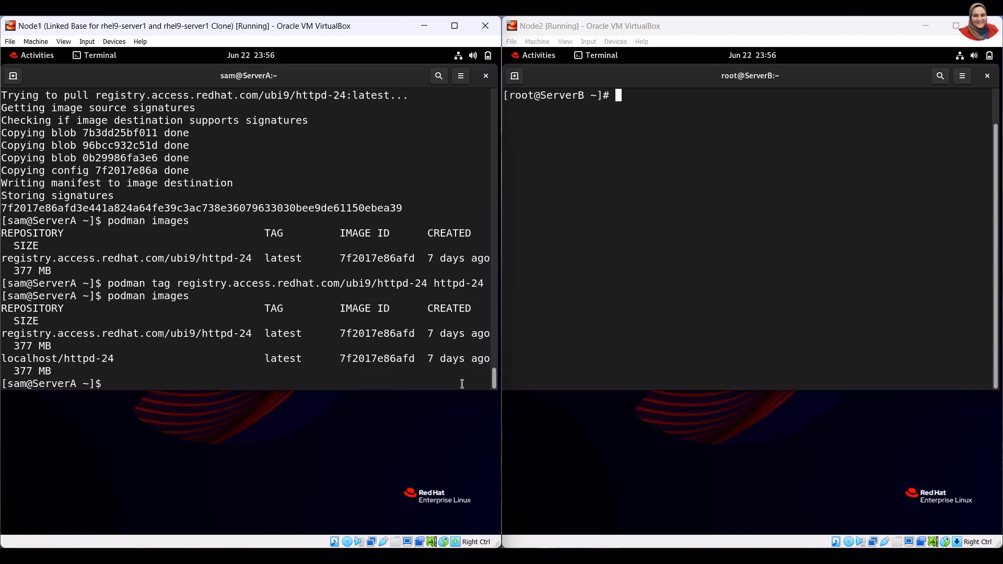
double_click(89, 358)
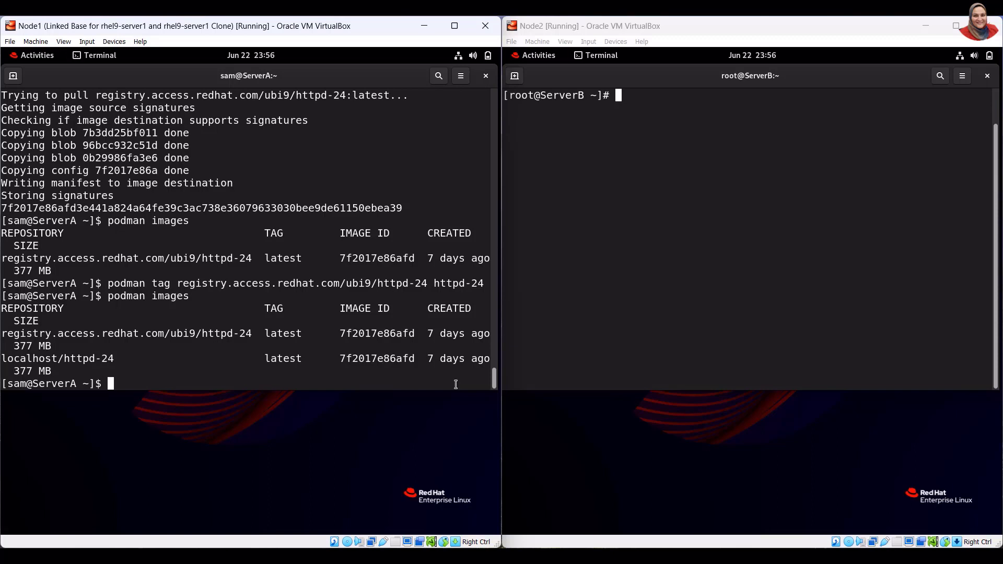
Create ~/www-data and write "Hello World" into ~/www-data/index.html.
text(mkdir ~/www-da)
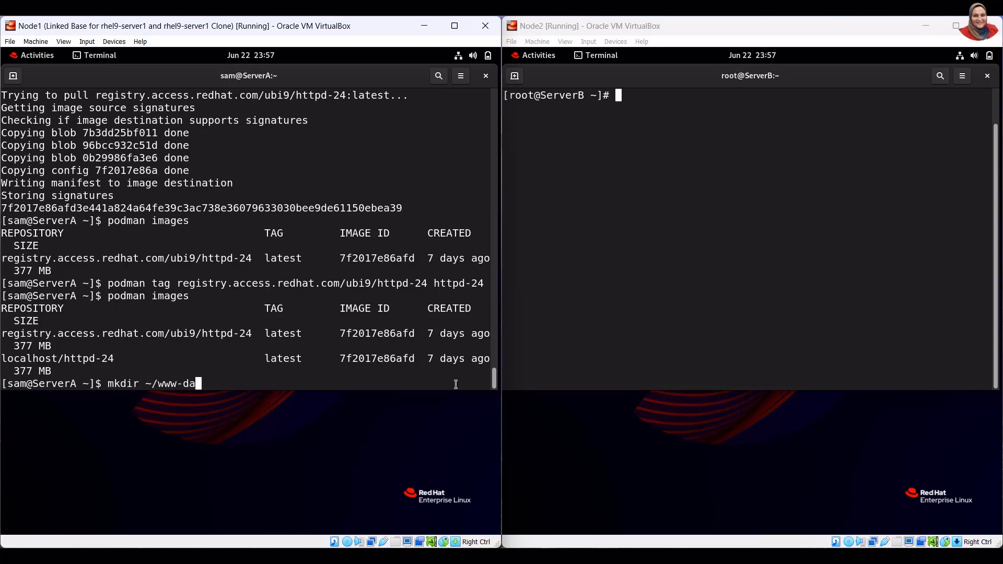
text(ta)
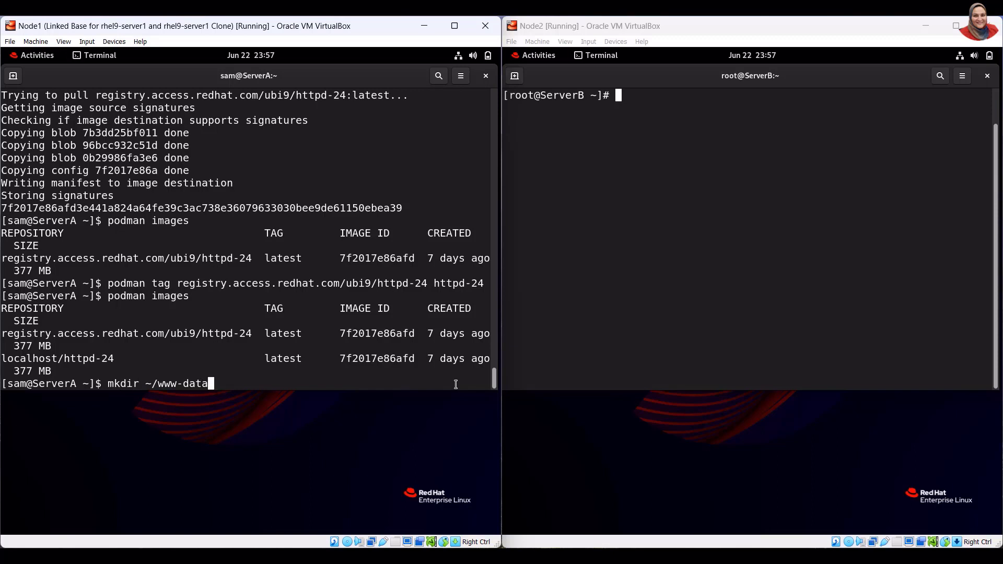
key(Return)
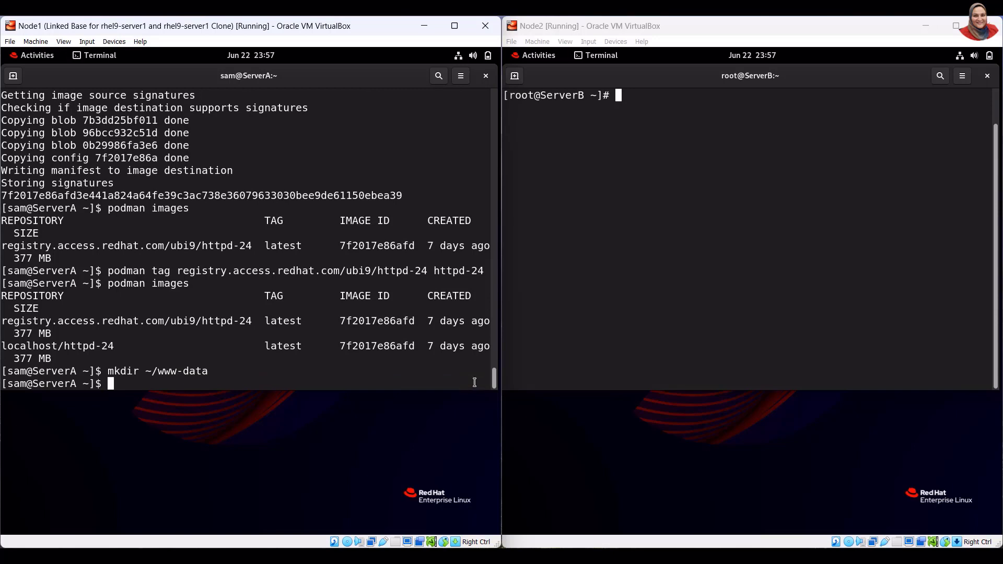
text(echo "Hello World" > ~/www-data/index.html)
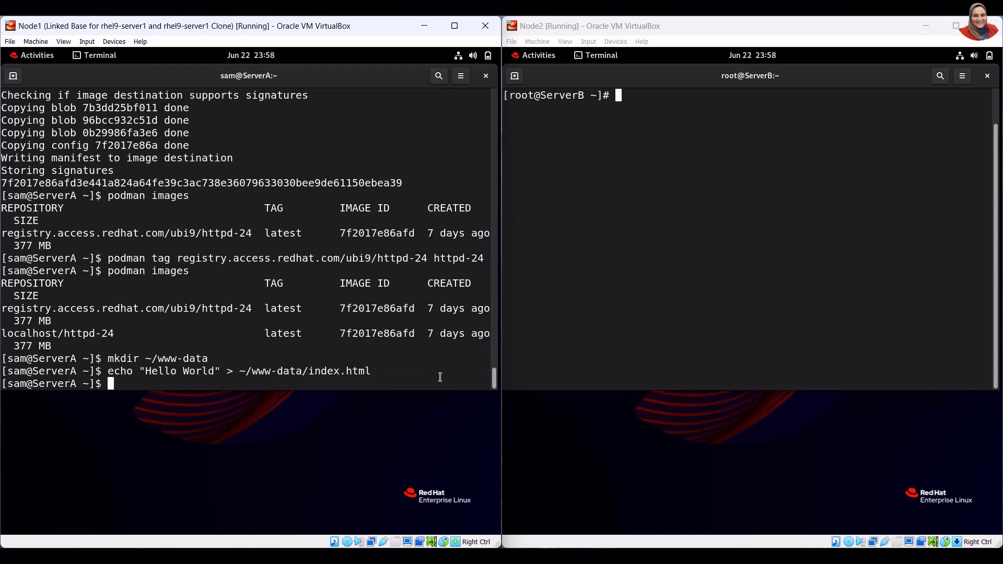
mouse_move(471, 385)
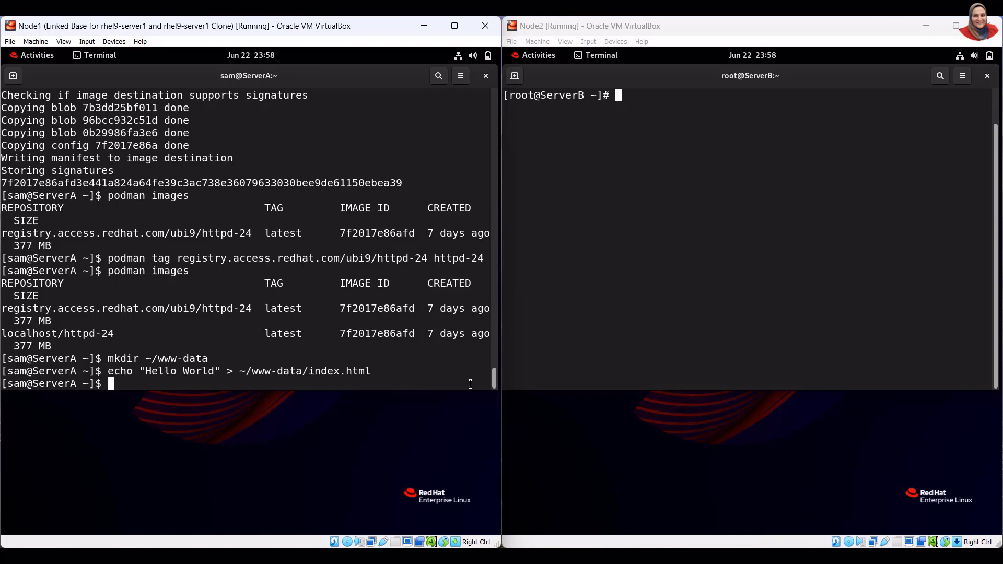
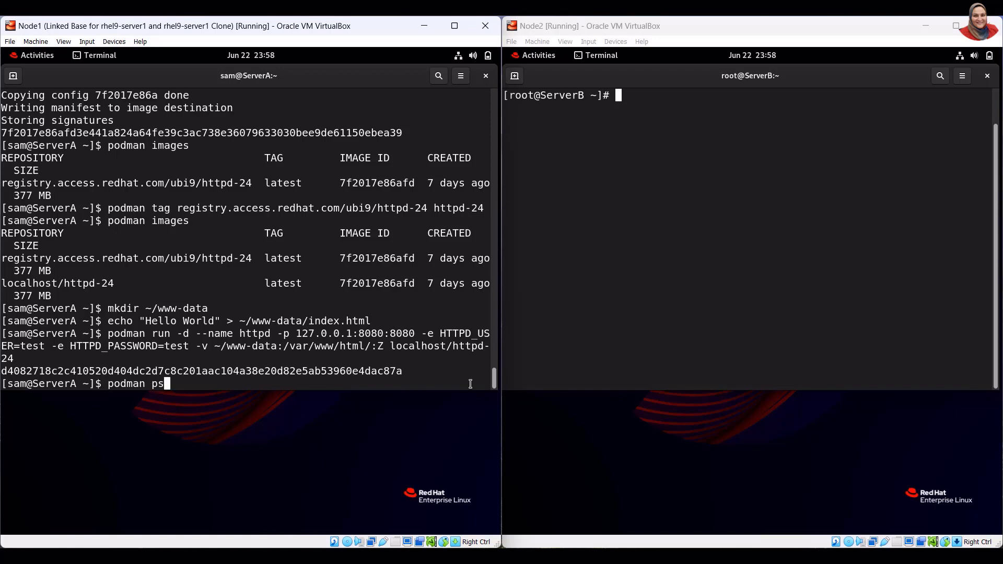
Run the httpd container detached on 127.0.0.1:8080 with HTTPD_USER env and volume, then list containers.
key(Return)
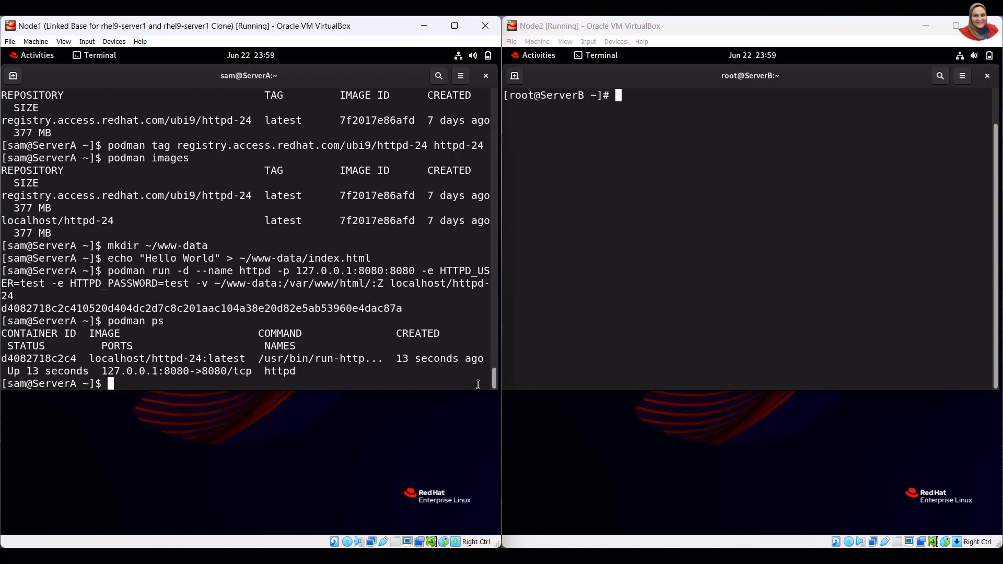
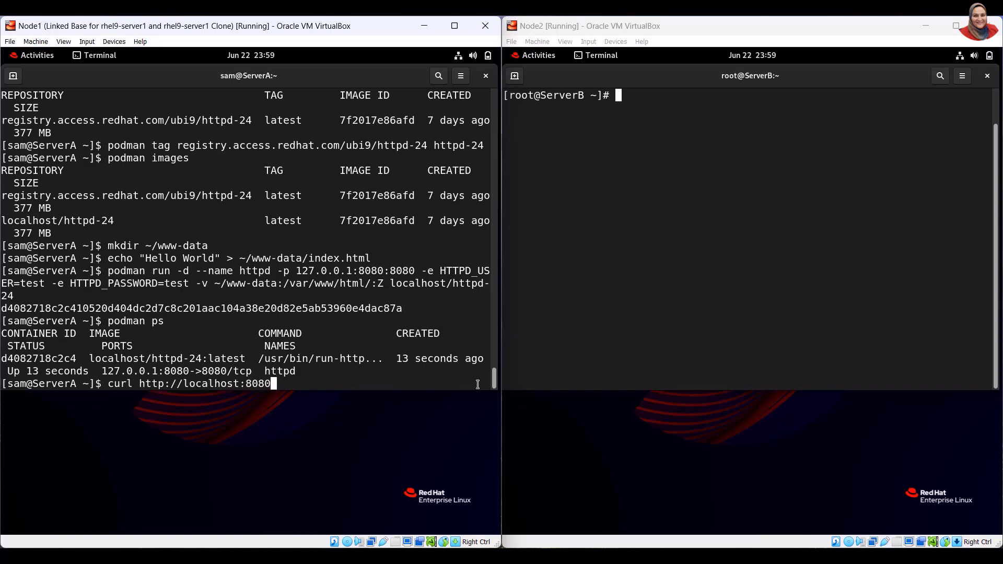
key(Return)
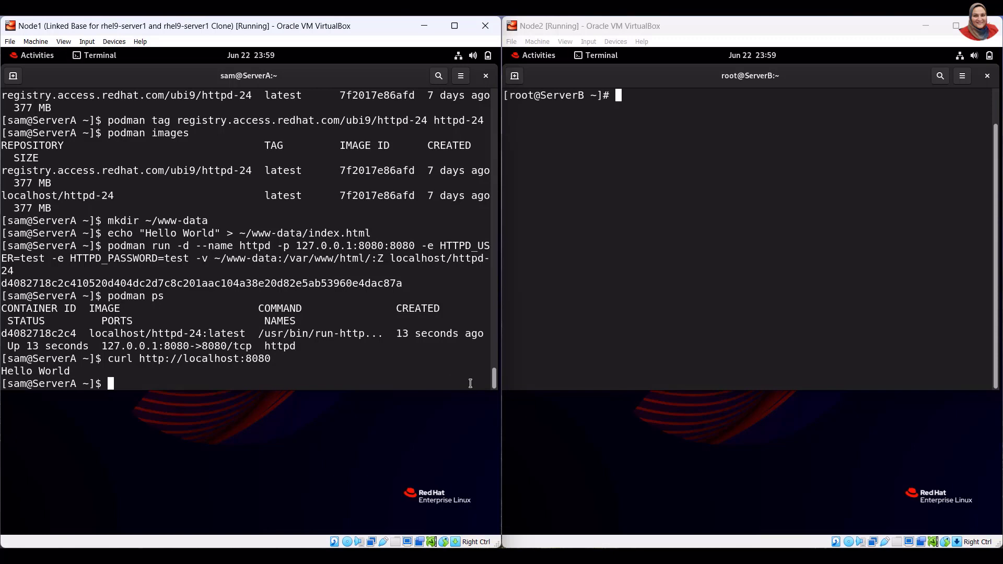
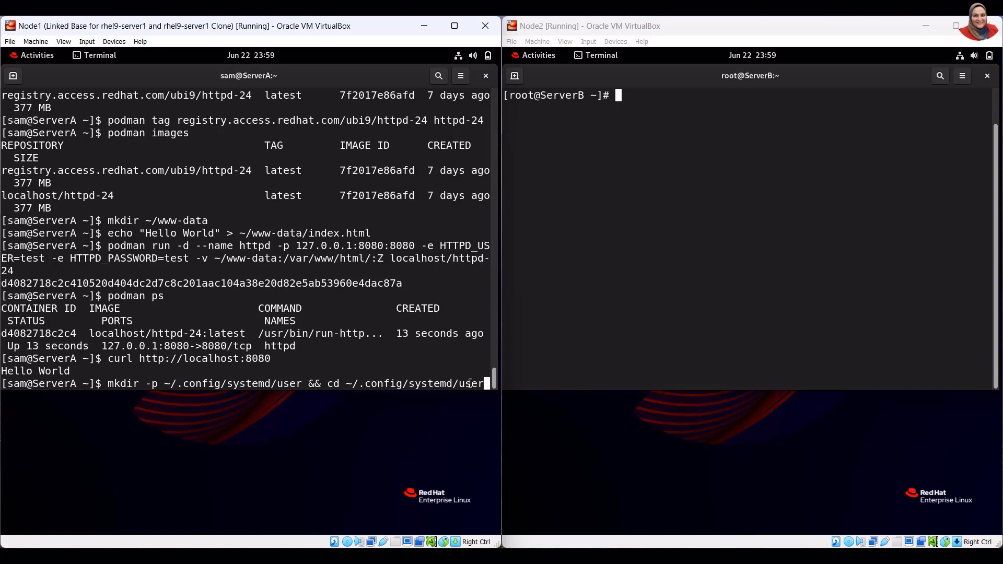
Enter ~/.config/systemd/user and generate the unit with podman generate systemd -f -n httpd --new.
key(Return)
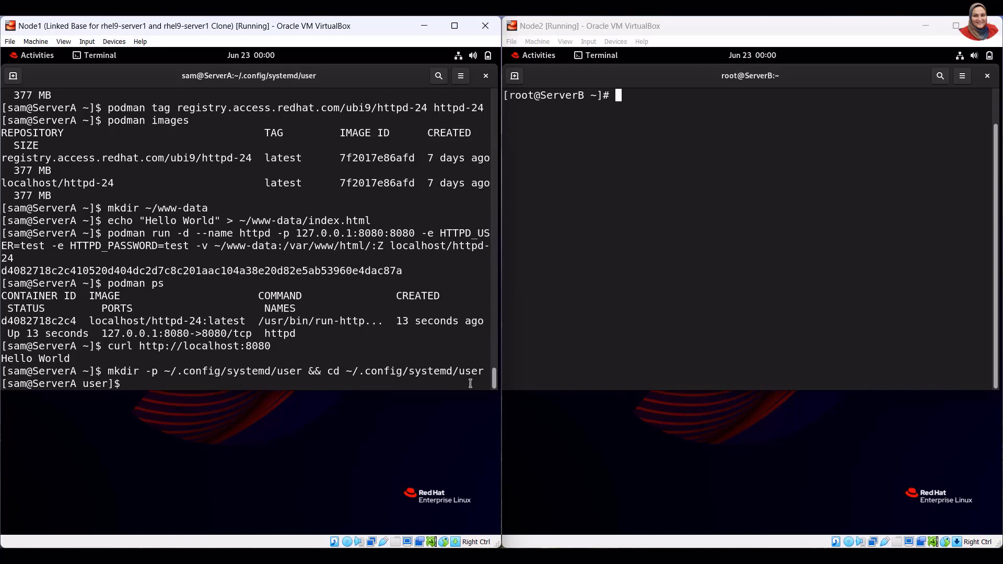
mouse_move(130, 384)
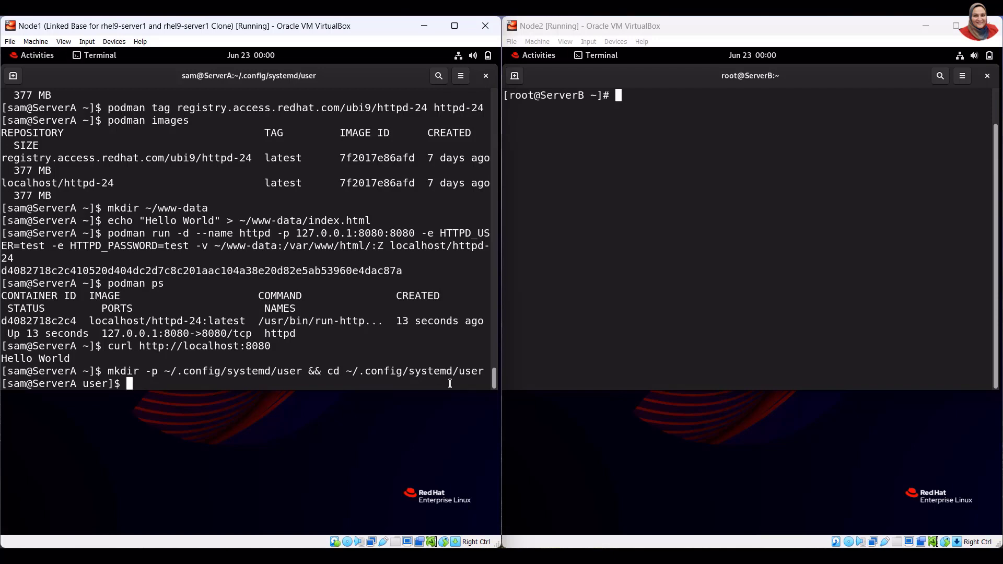
text(podman generate systemd -f -n httpd --new)
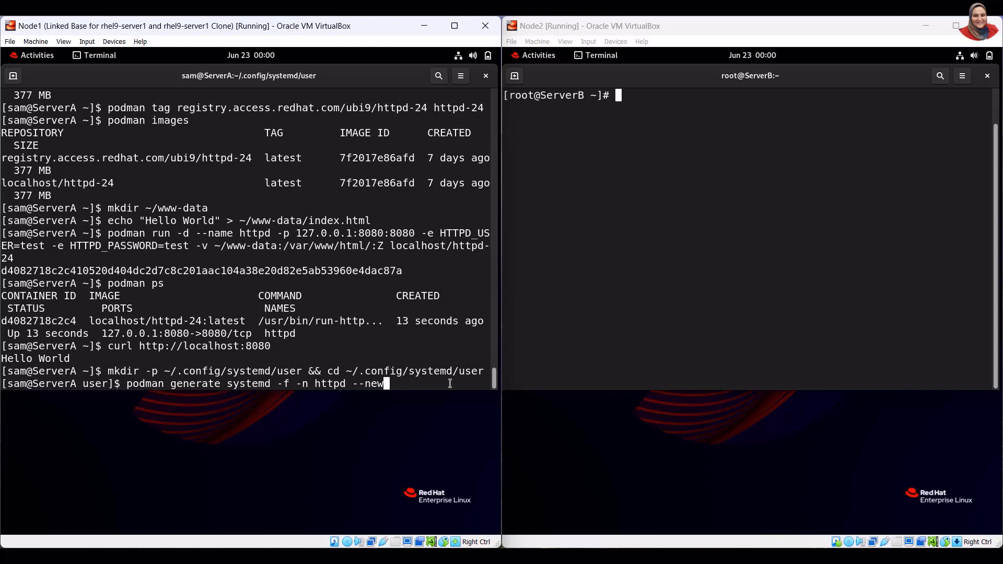
key(Return)
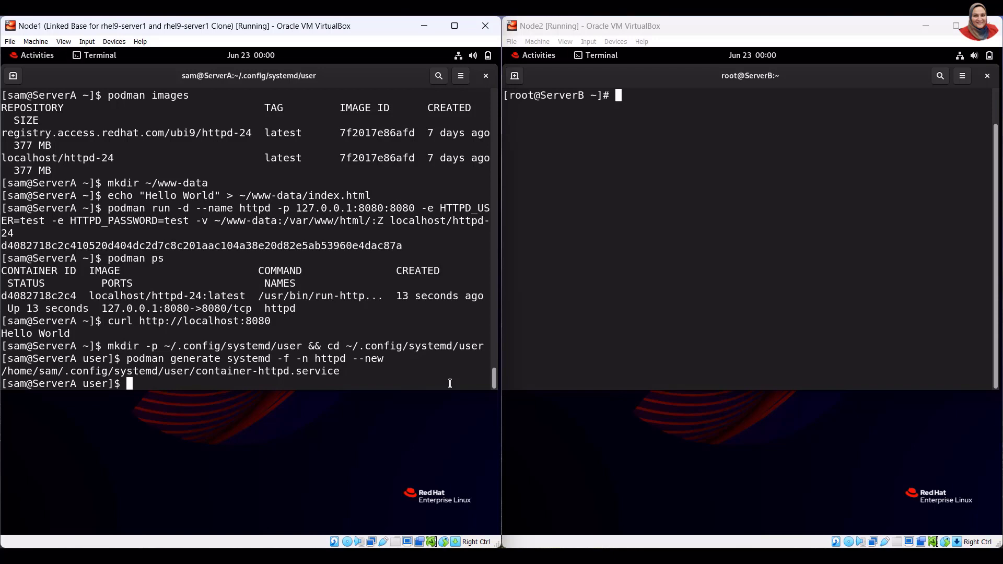
Enable lingering with loginctl enable-linger sam and confirm Linger=yes via loginctl show-user sam.
text(ls)
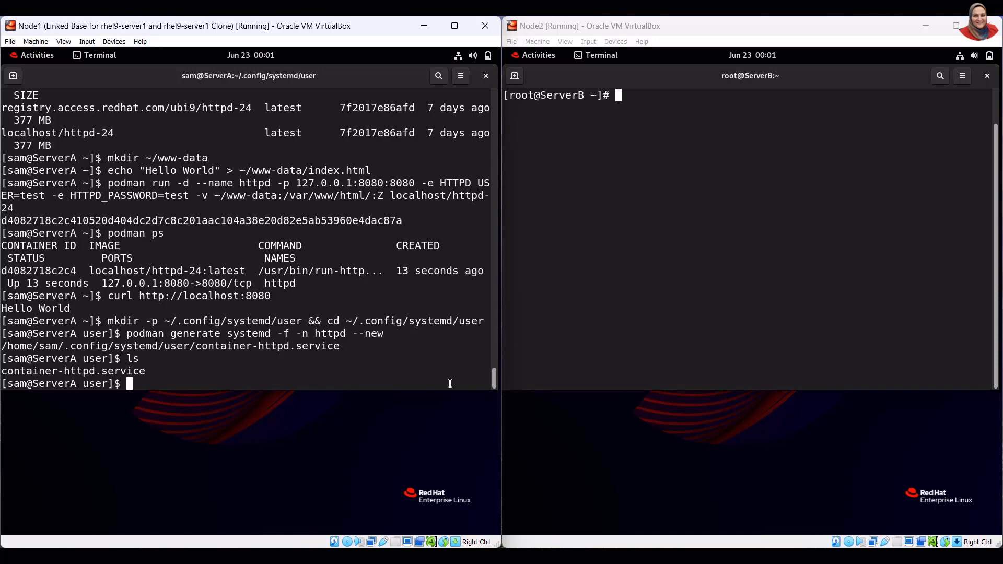
mouse_move(470, 381)
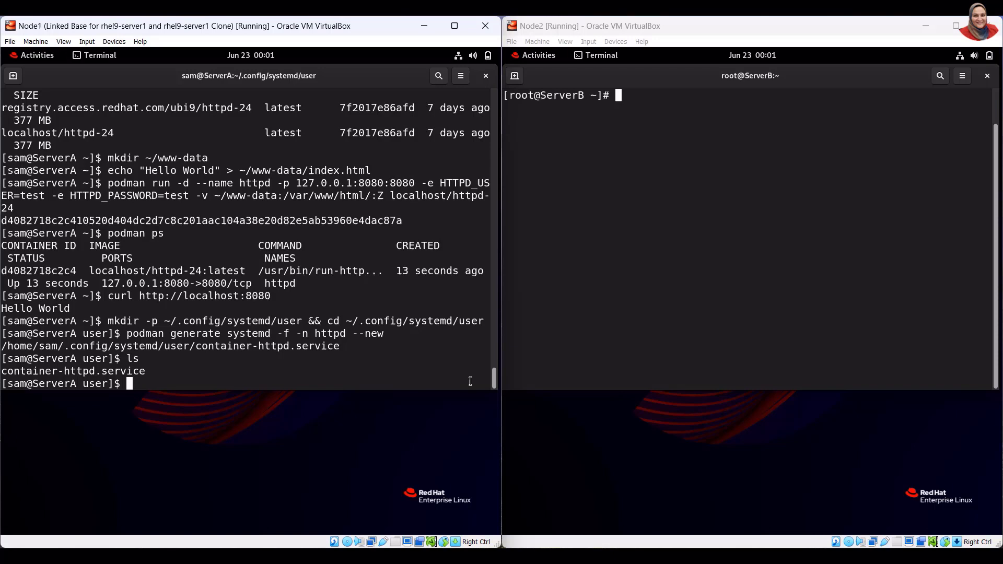
text(loginctl enable-linger sam)
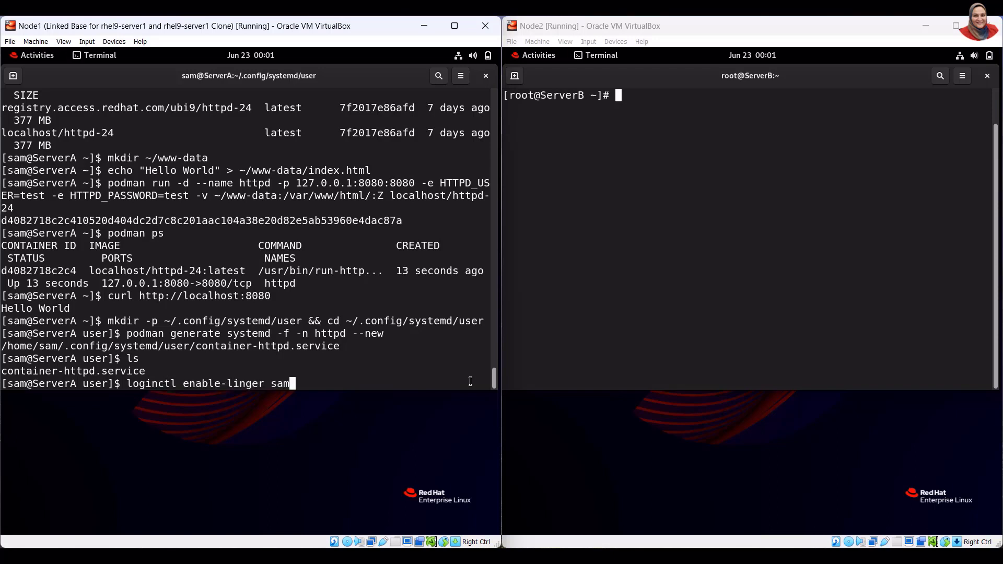
key(Return)
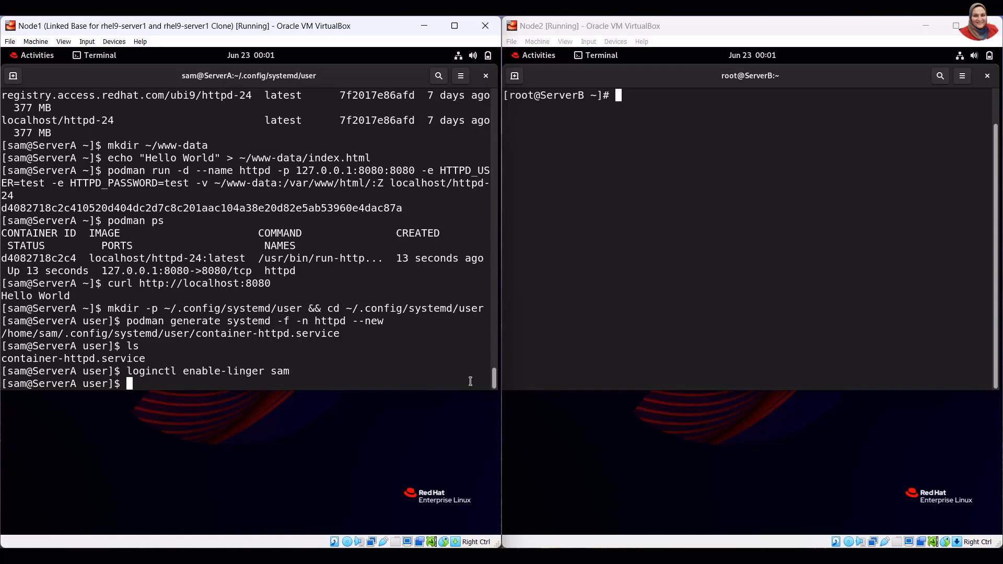
text(loginctl show-user sam)
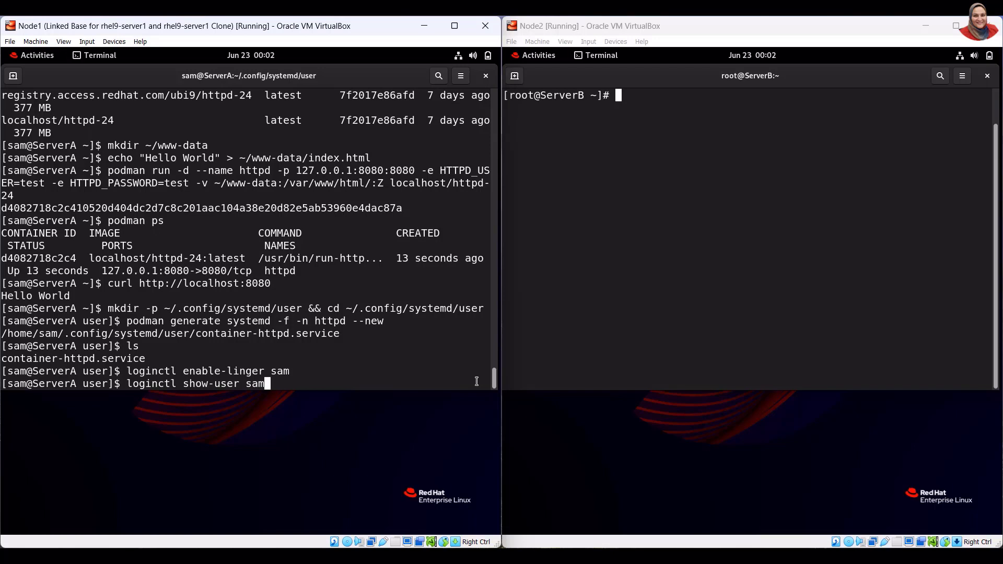
key(Return)
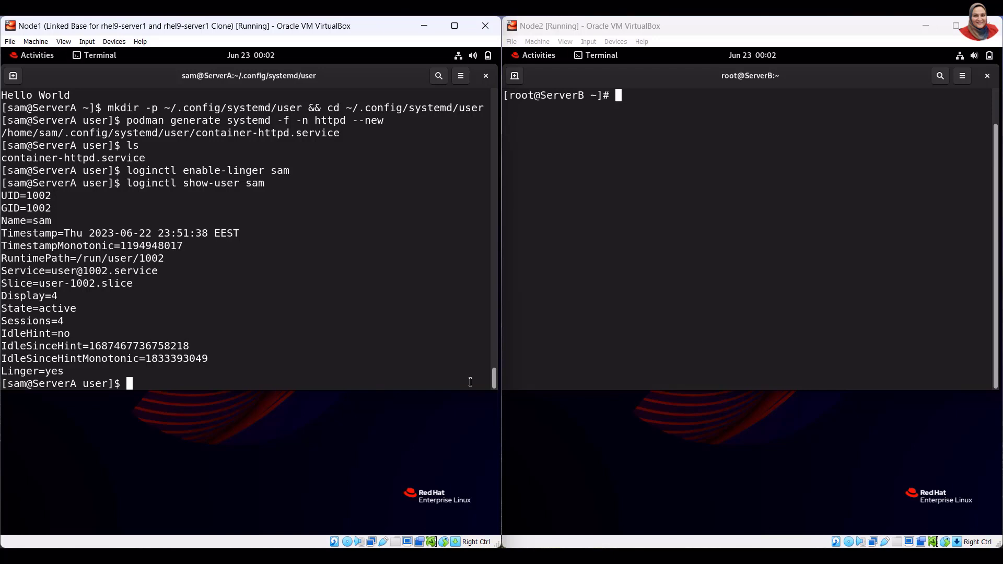
Stop the httpd container with podman stop httpd.
text(po)
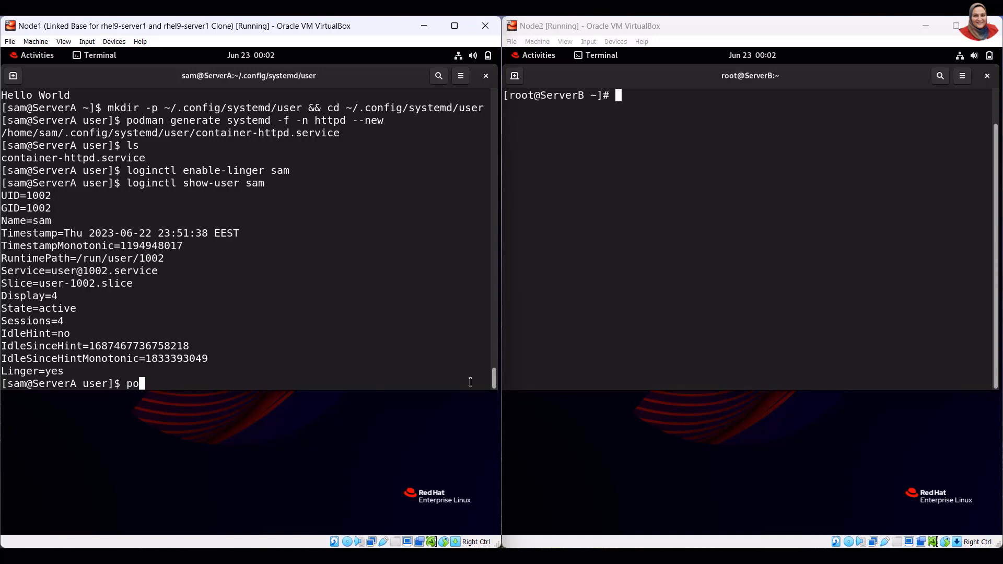
text(dman)
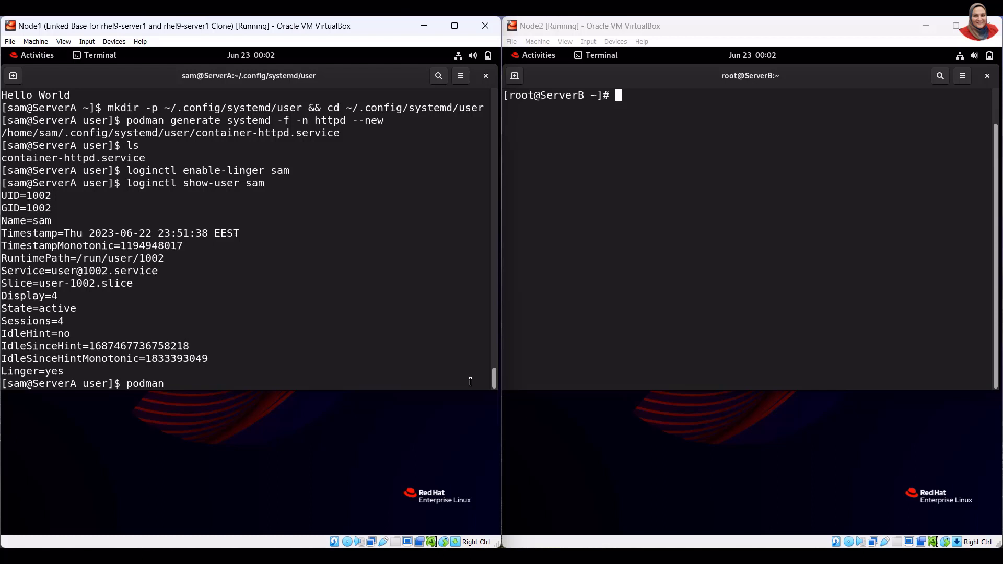
text(stop)
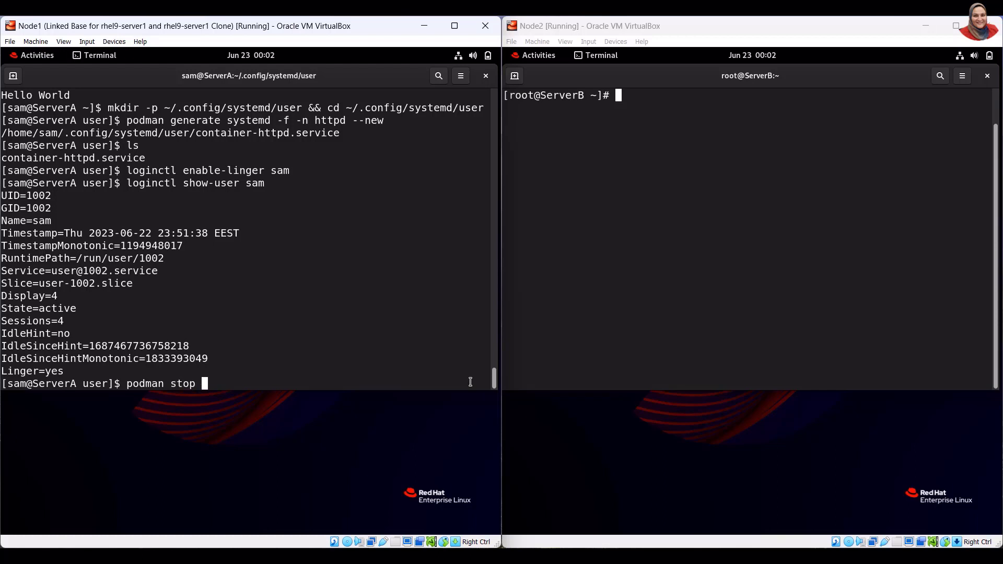
text(httpd)
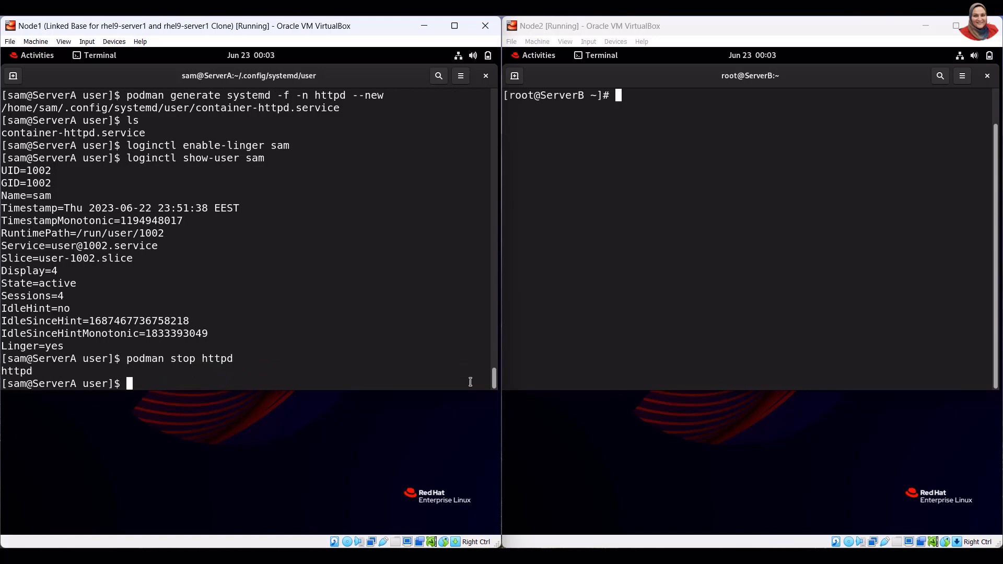
text(podman ps)
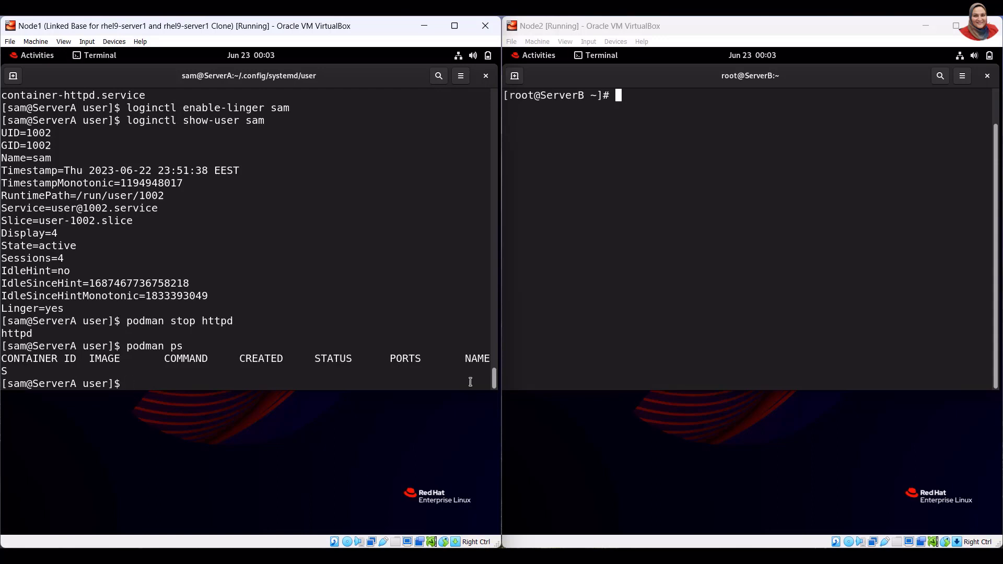
Remove the httpd container and confirm none remain with podman ps -a.
text(podman rm)
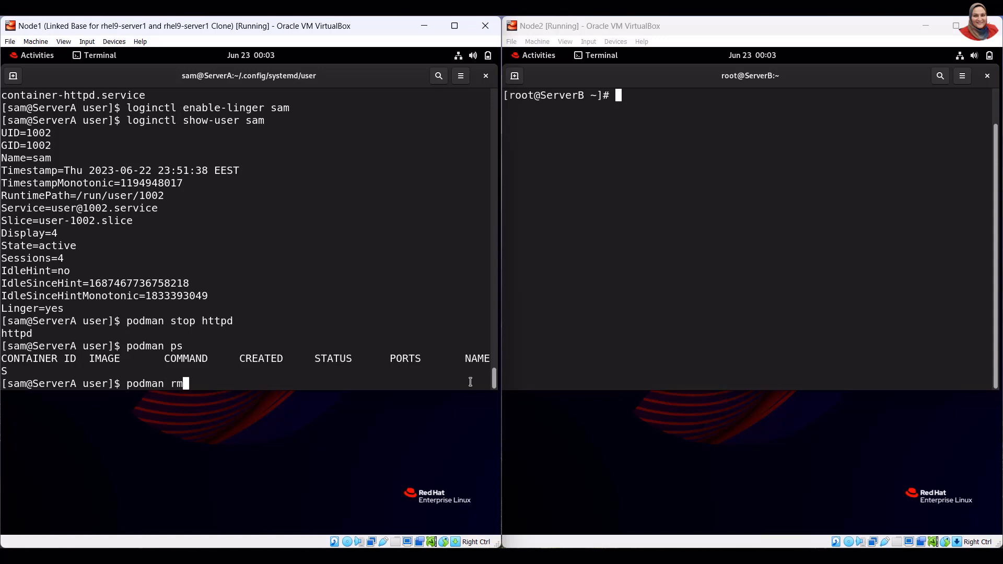
text(httpd)
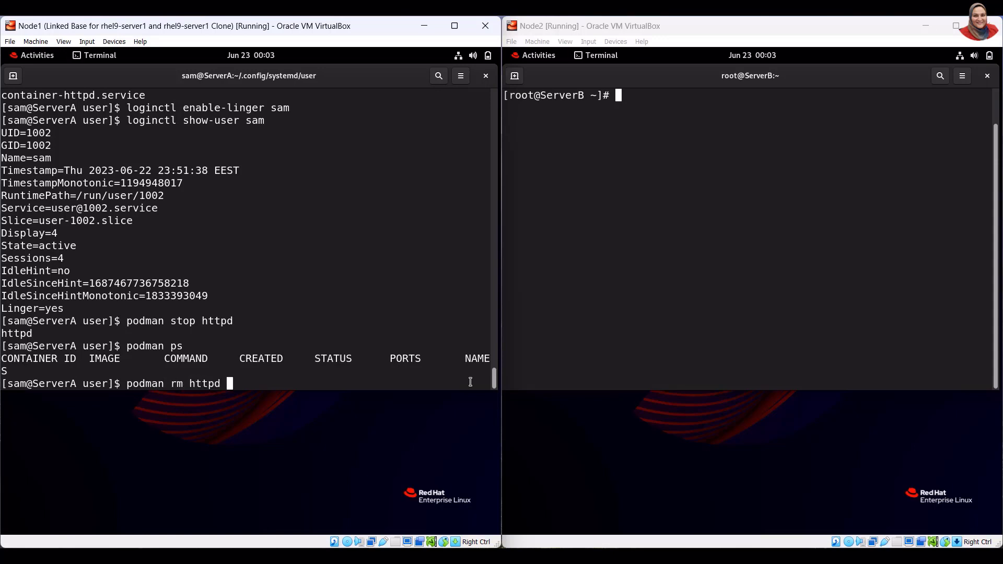
key(Return)
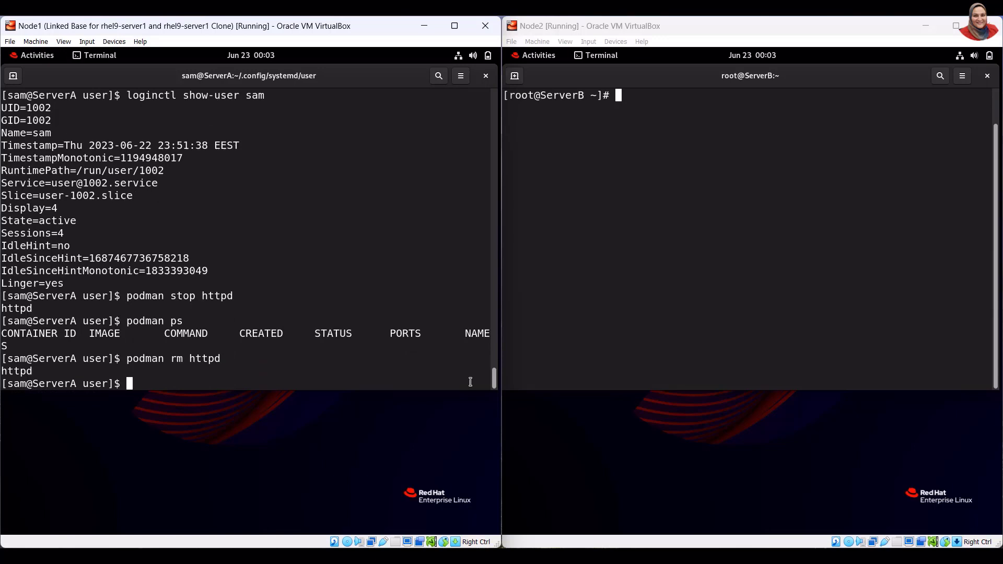
text(podman)
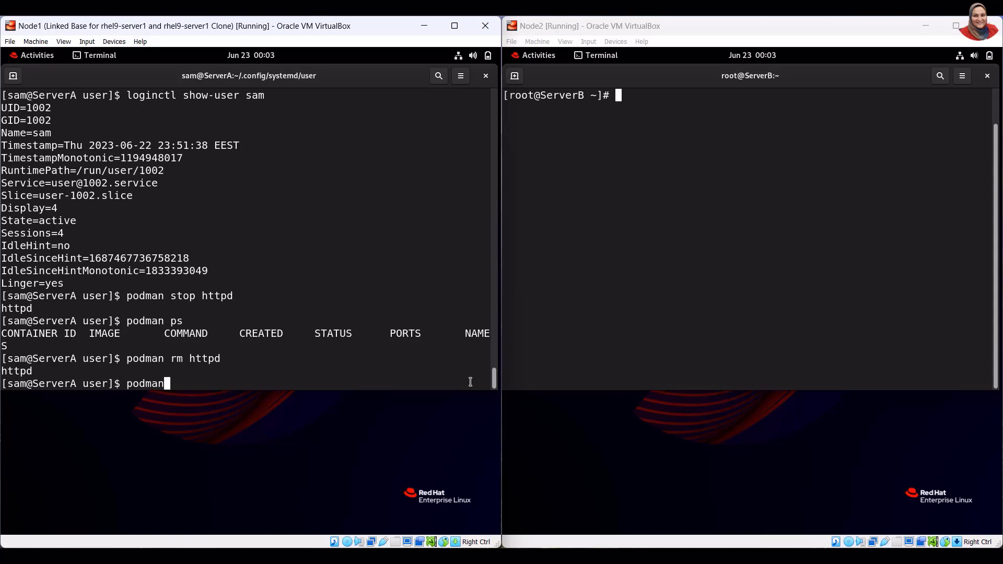
text(ps)
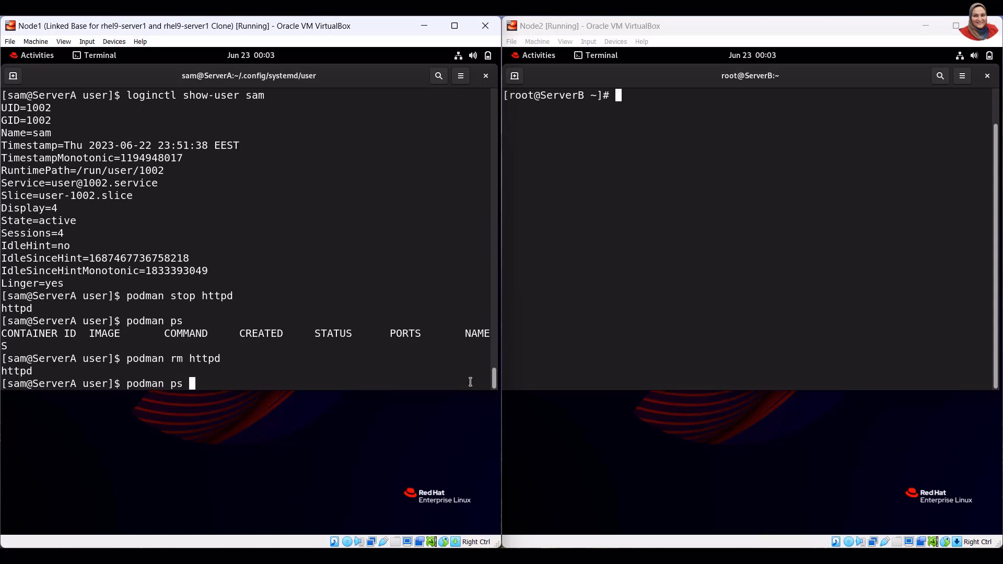
text(-a)
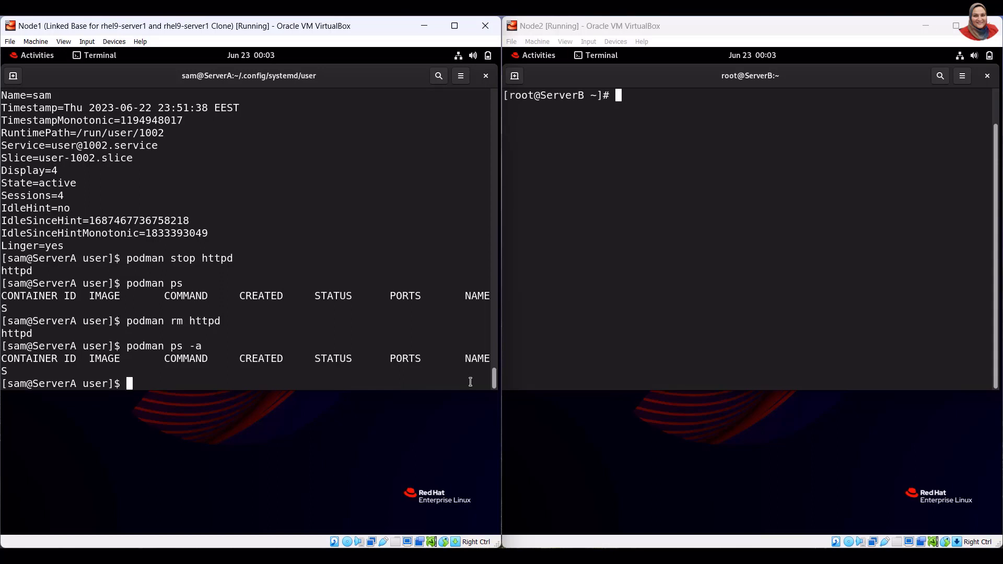
Reload user units and enable --now container-httpd.service.
text(syste)
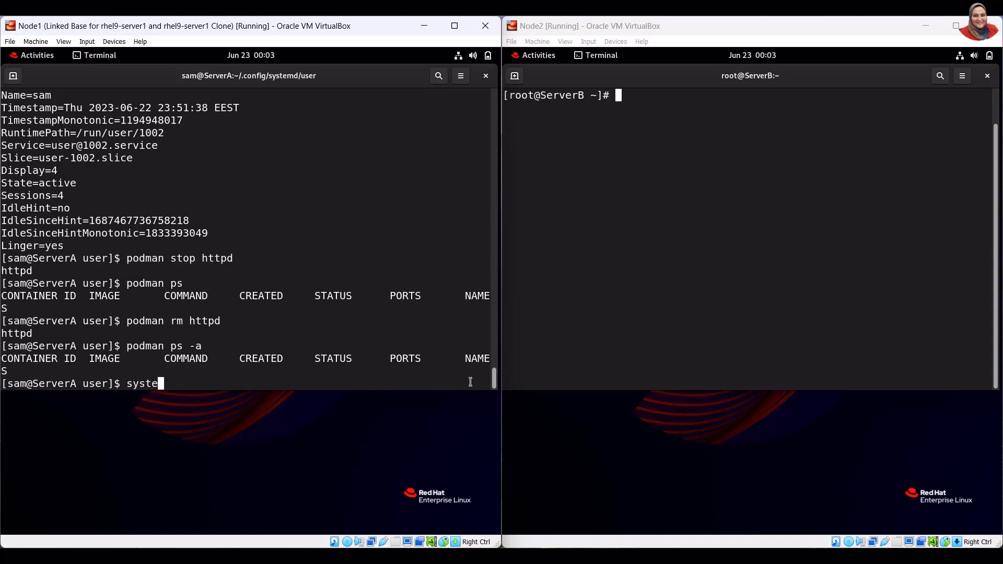
text(mctl --user)
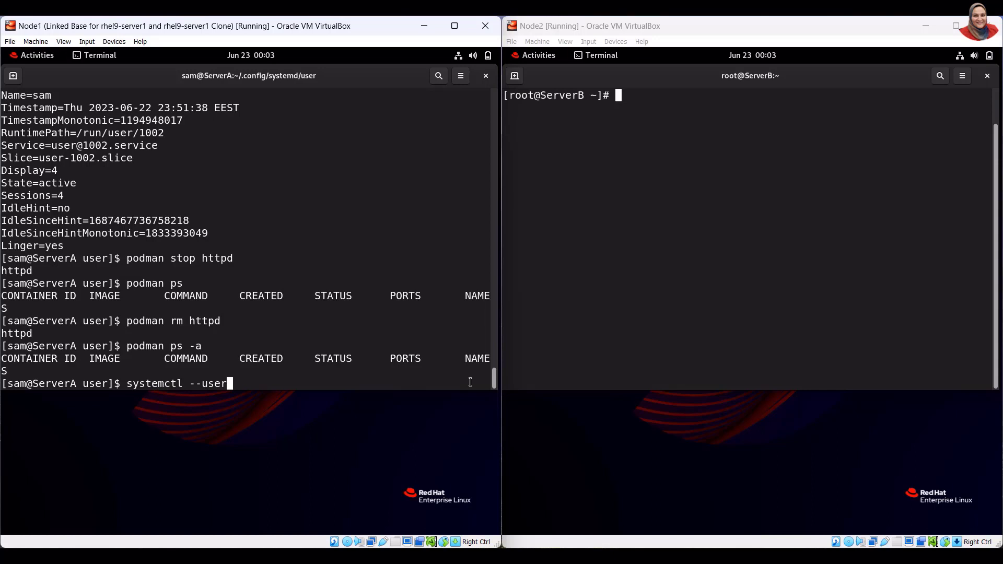
text(daemon-reload)
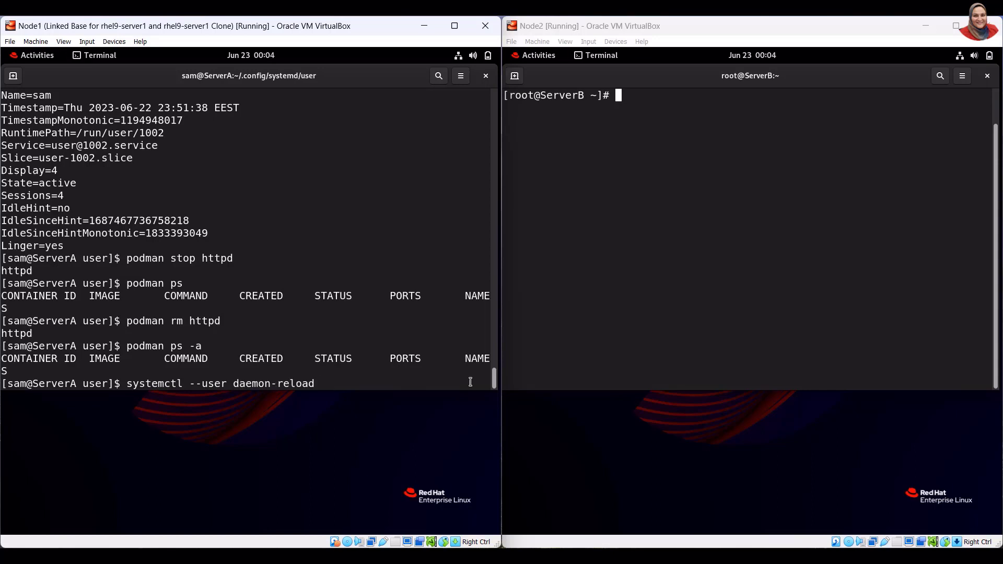
key(Return)
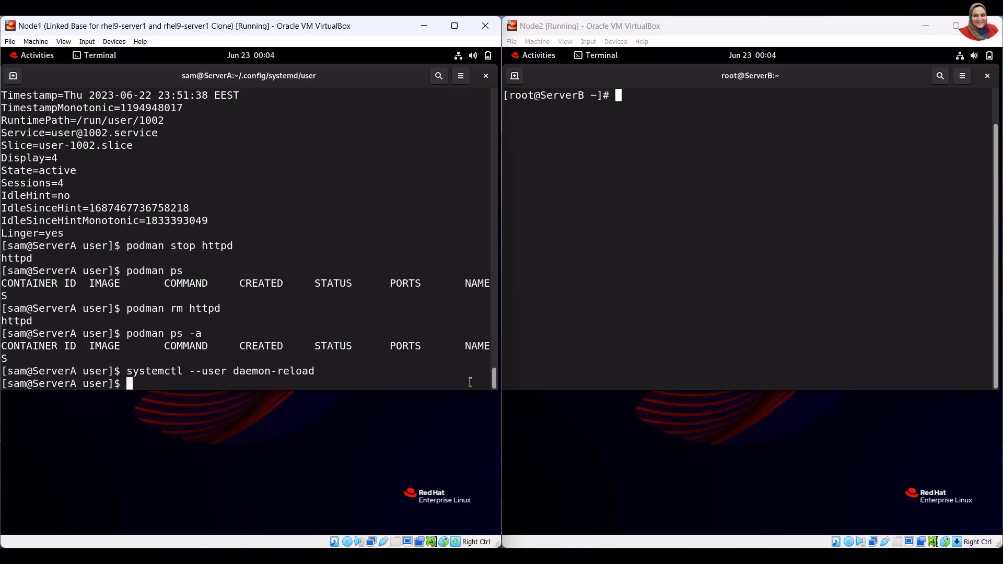
text(systemctl --user enable --now container-httpd.service)
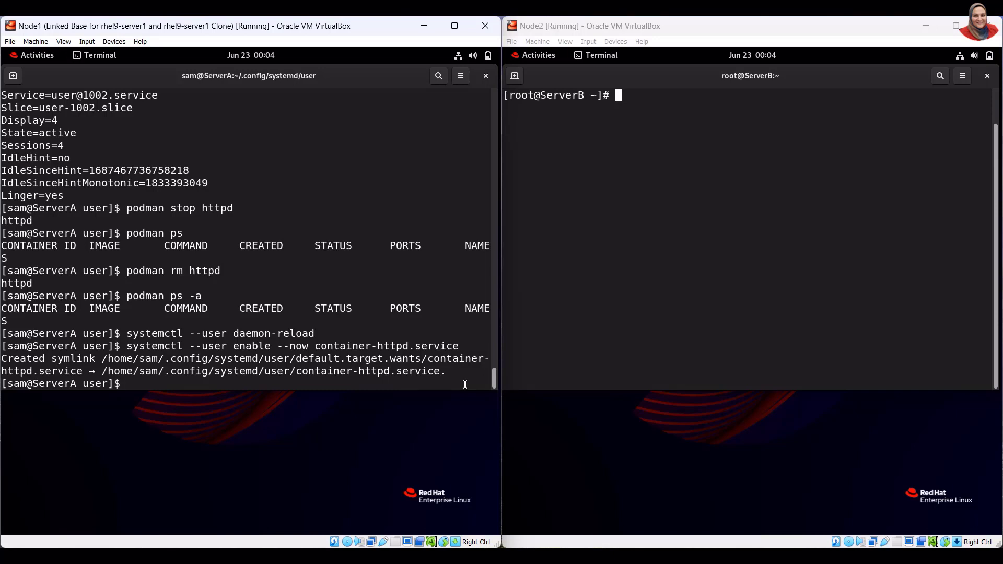
Check the service status and running httpd container, then stop container-httpd.service.
text(systemctl --user status container-httpd.service)
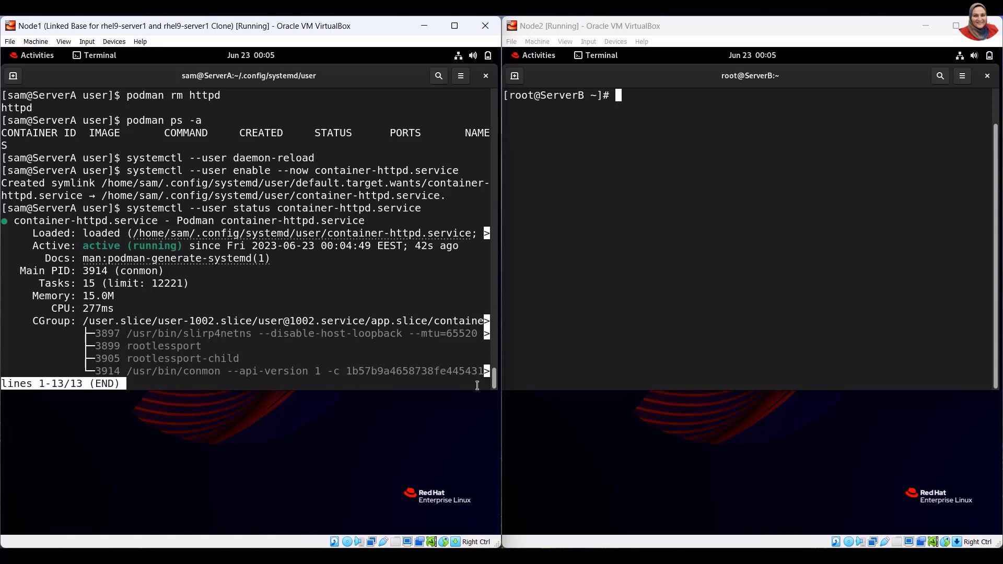
text(podman)
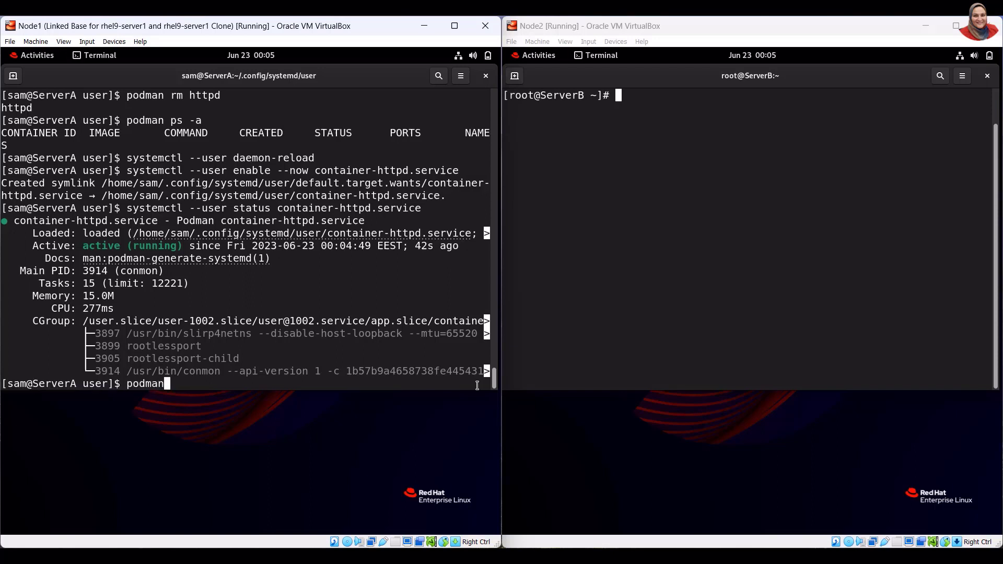
text(ps)
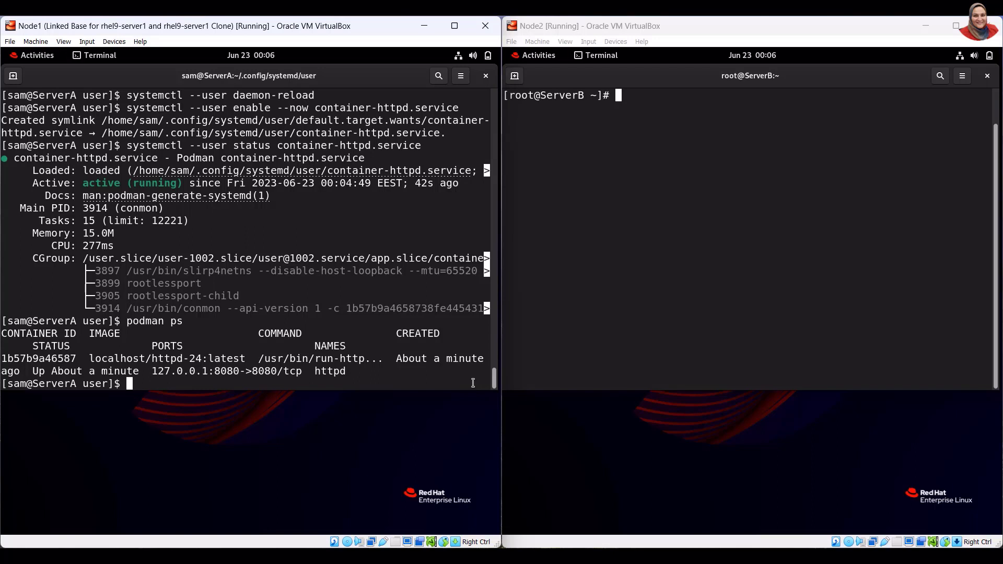
text(systemctl --user stop container-httpd.service)
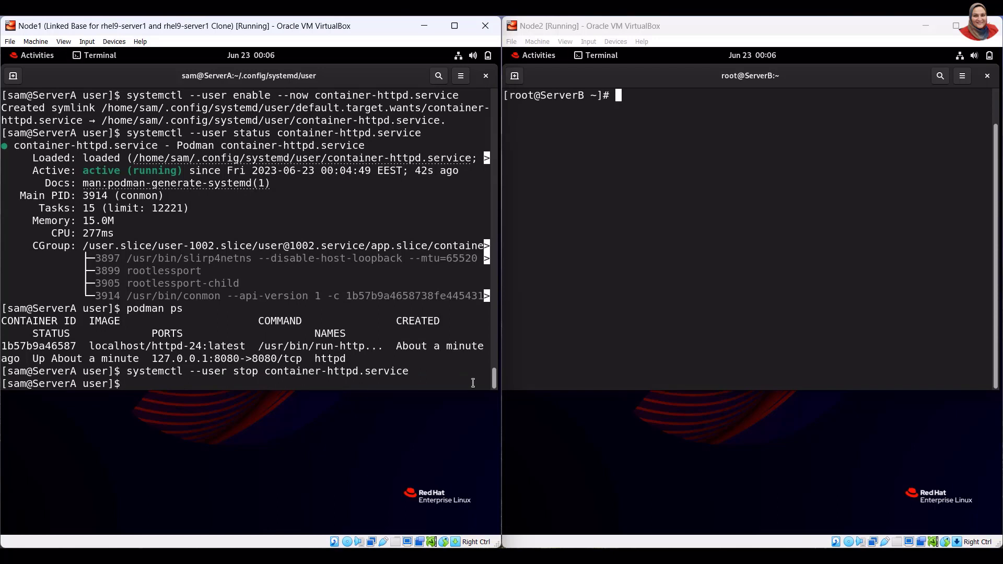
Reboot ServerA and choose the ghada account on the login screen.
text(rebo)
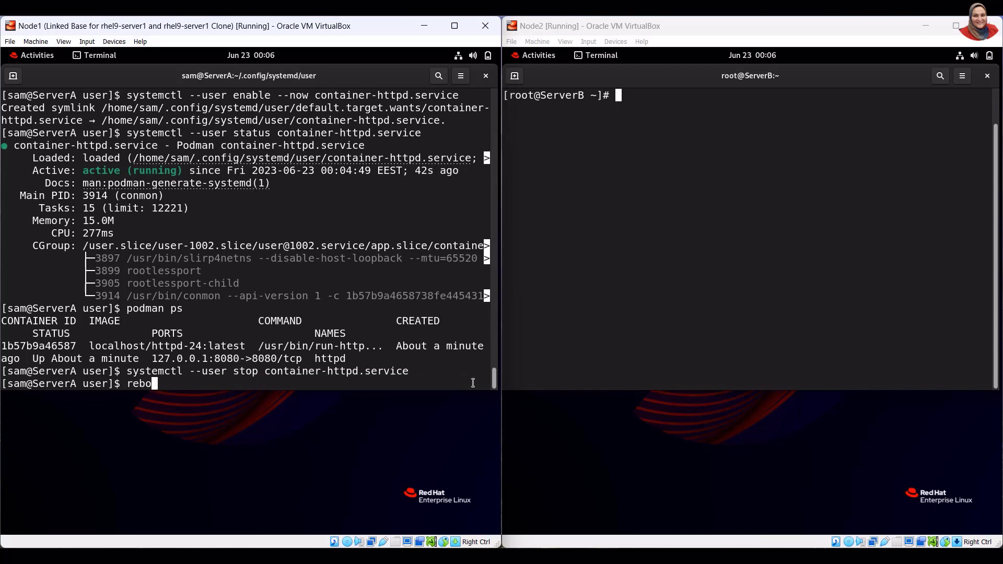
key(Return)
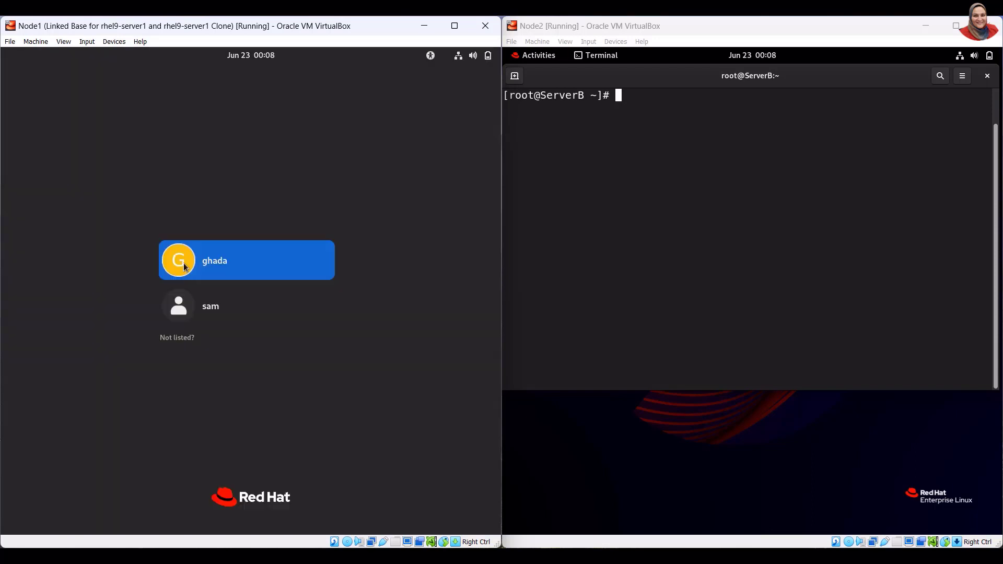
click(247, 260)
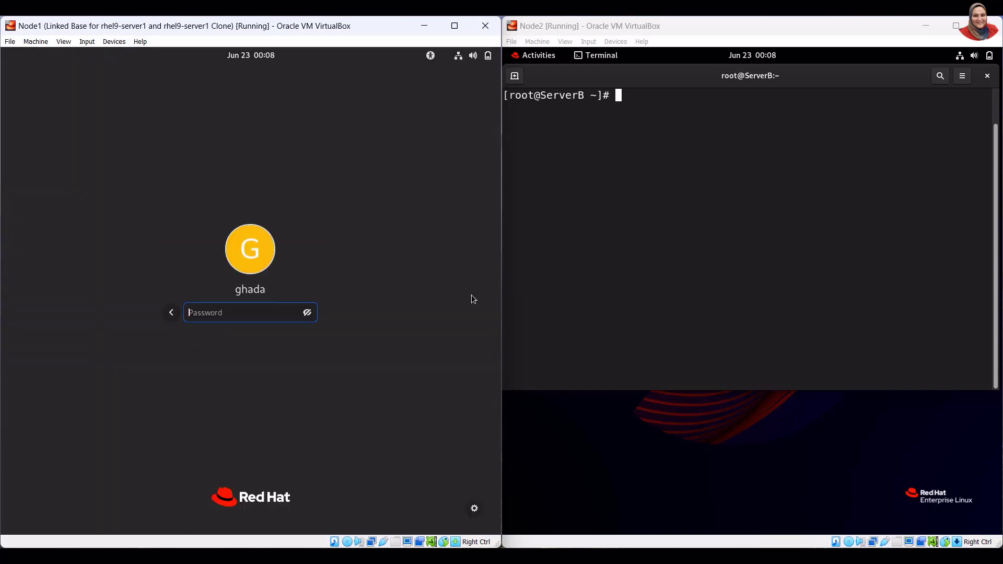
Log in with the password and launch a fresh Terminal from Activities.
text(password)
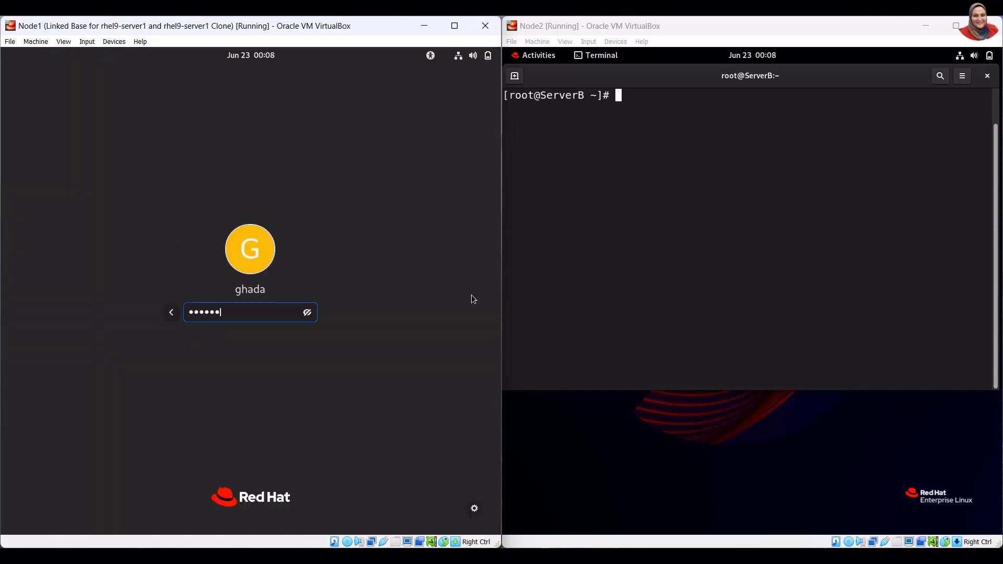
key(Return)
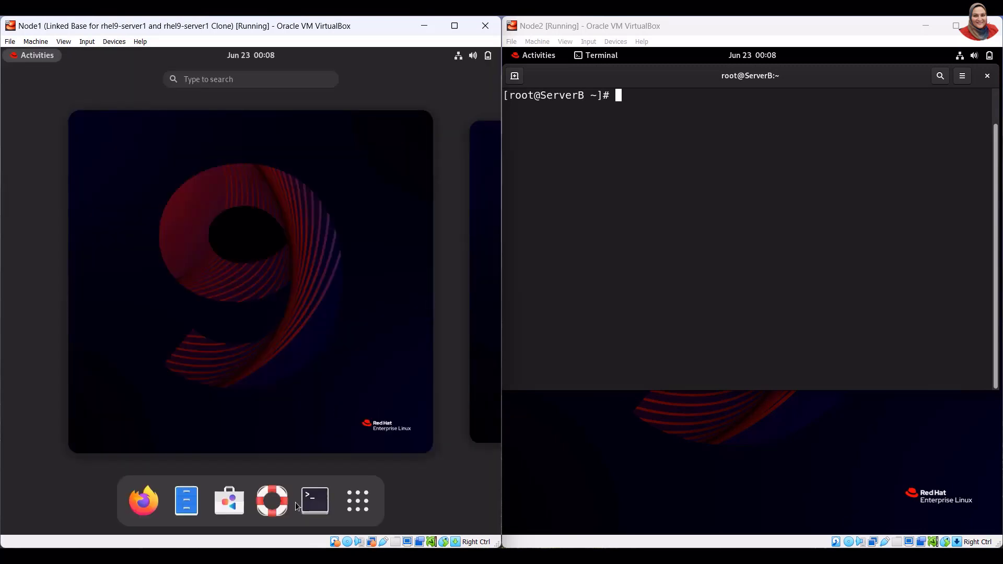
click(313, 501)
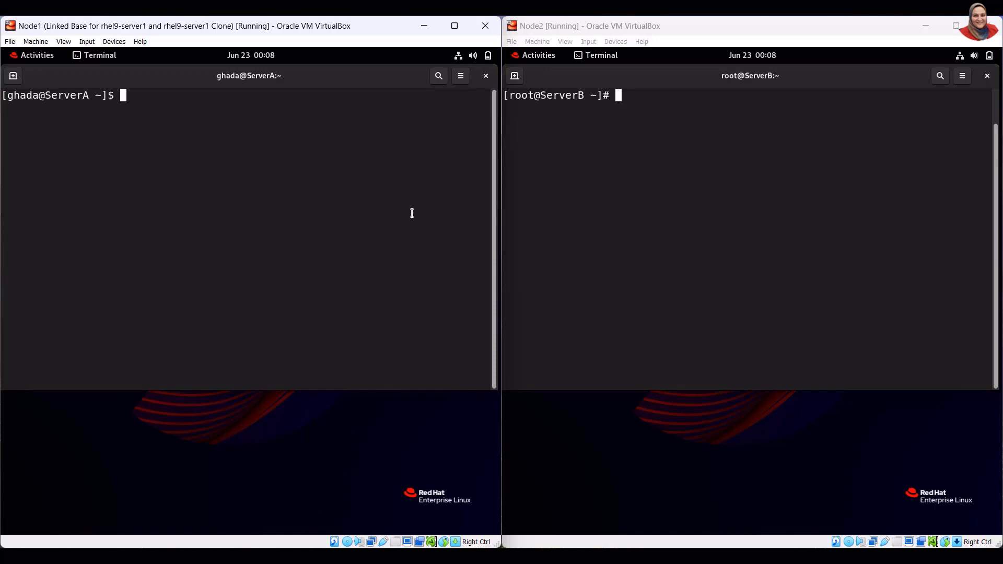
SSH to sam@localhost and start answering yes at the host-key prompt.
text(ssh s)
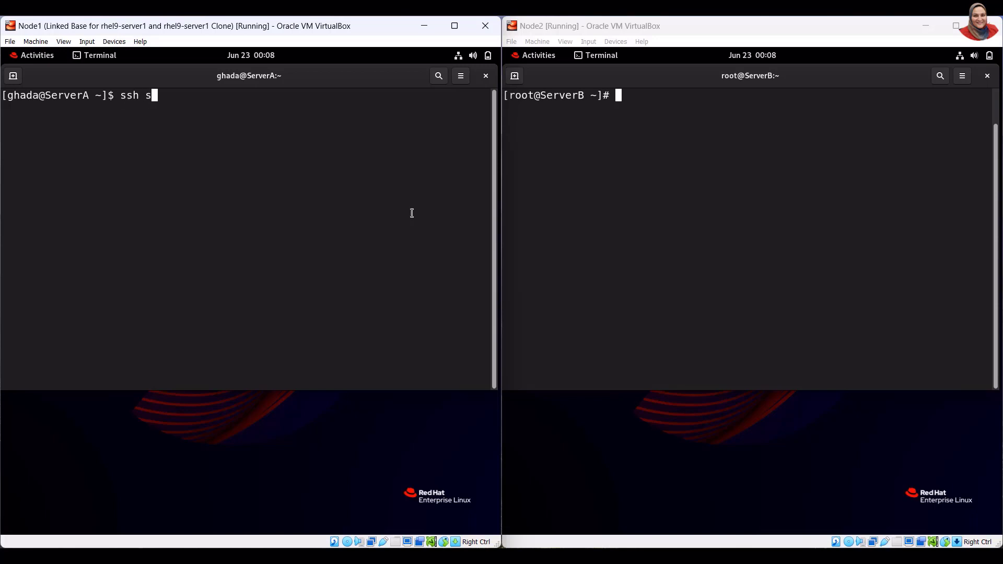
text(am@)
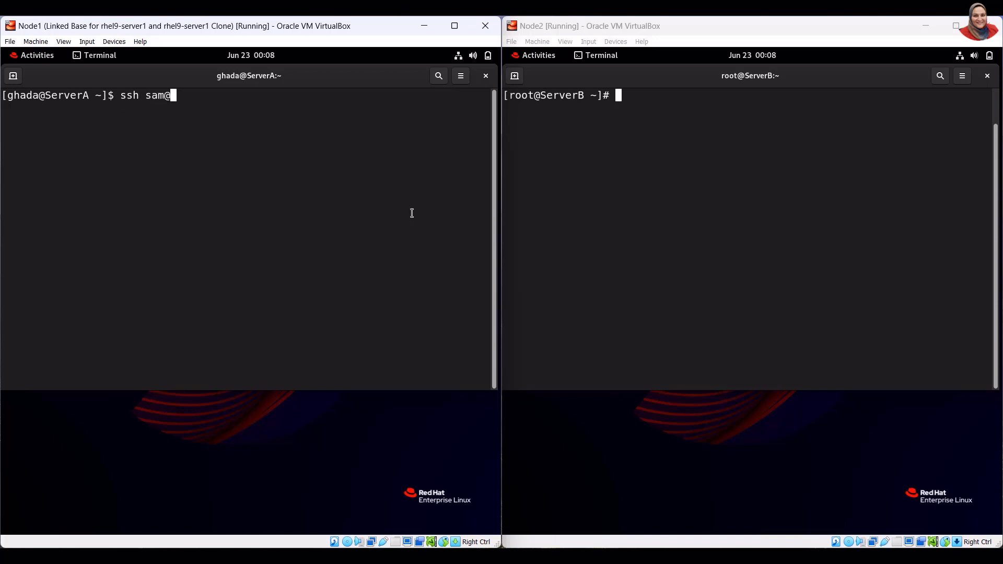
text(localhost)
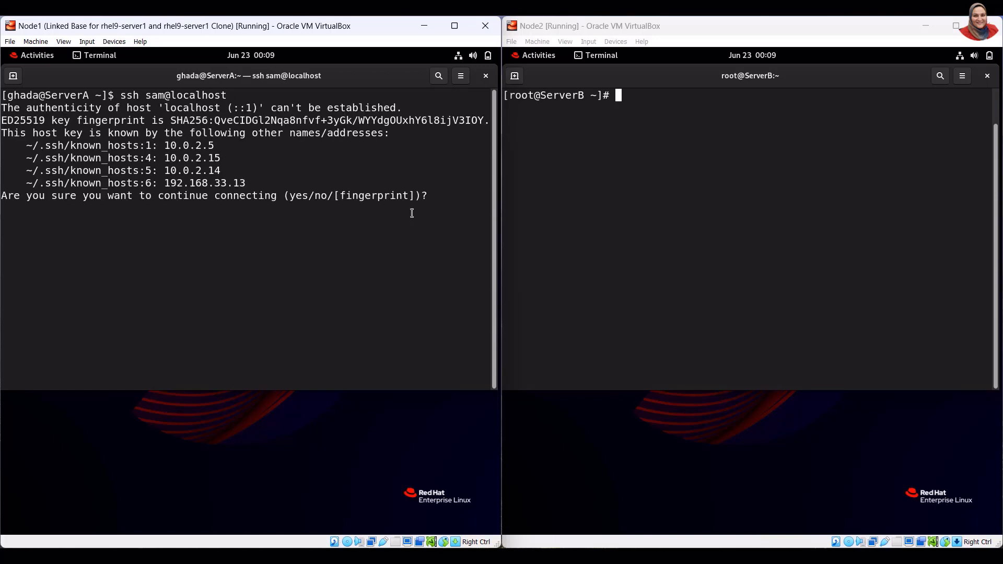
text(ye)
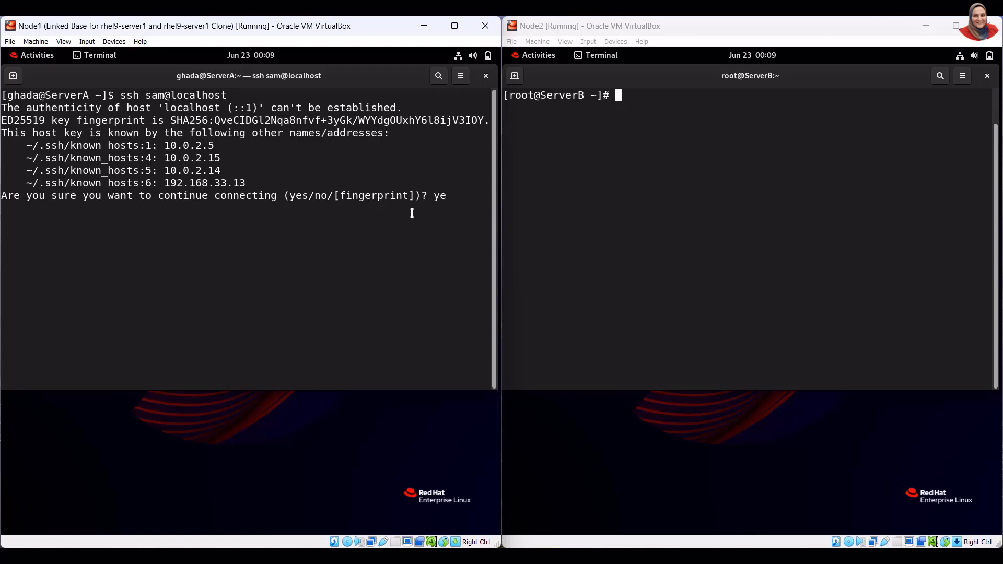